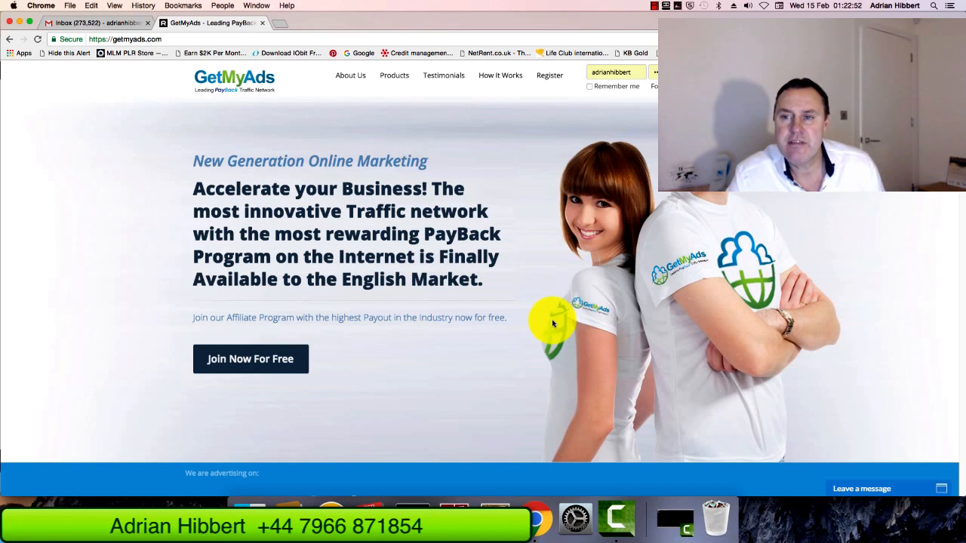
mouse_move(379, 312)
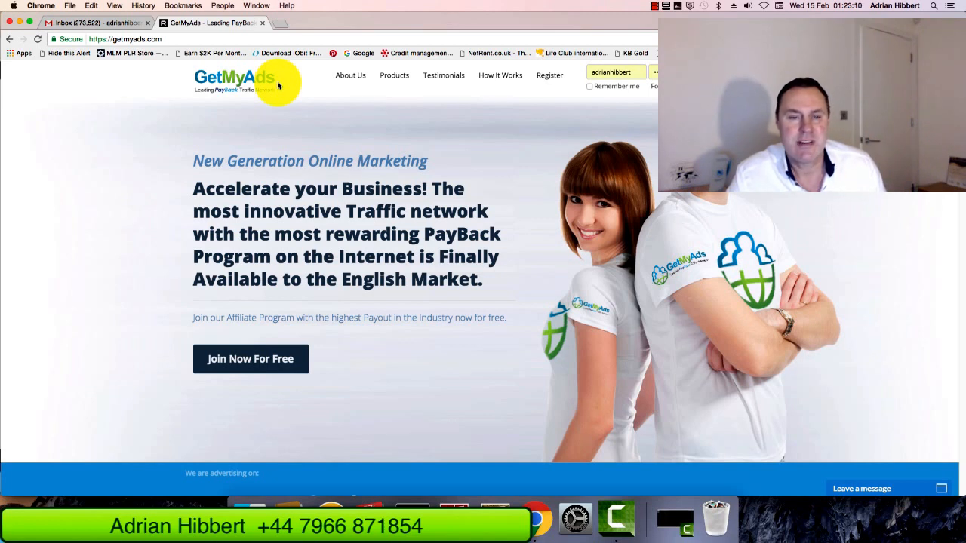
mouse_move(330, 156)
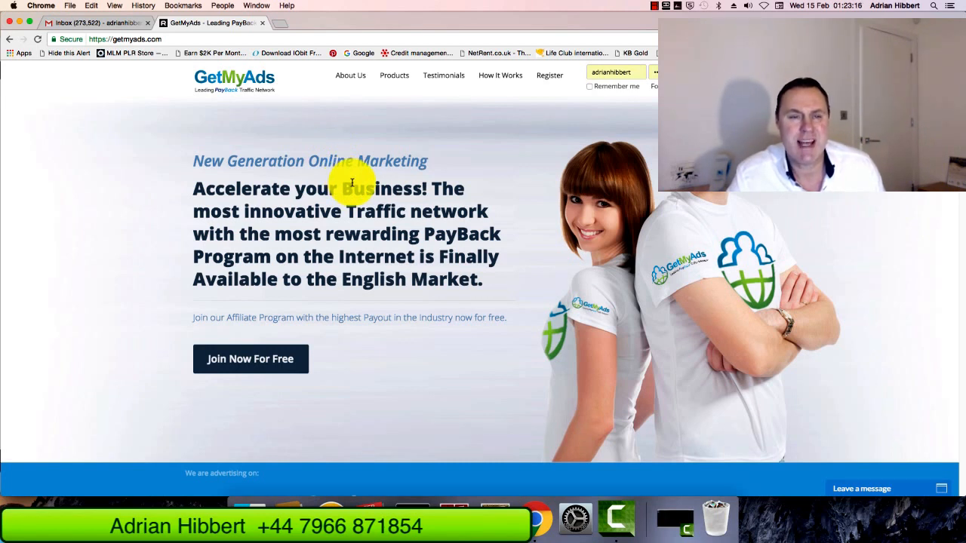
mouse_move(413, 194)
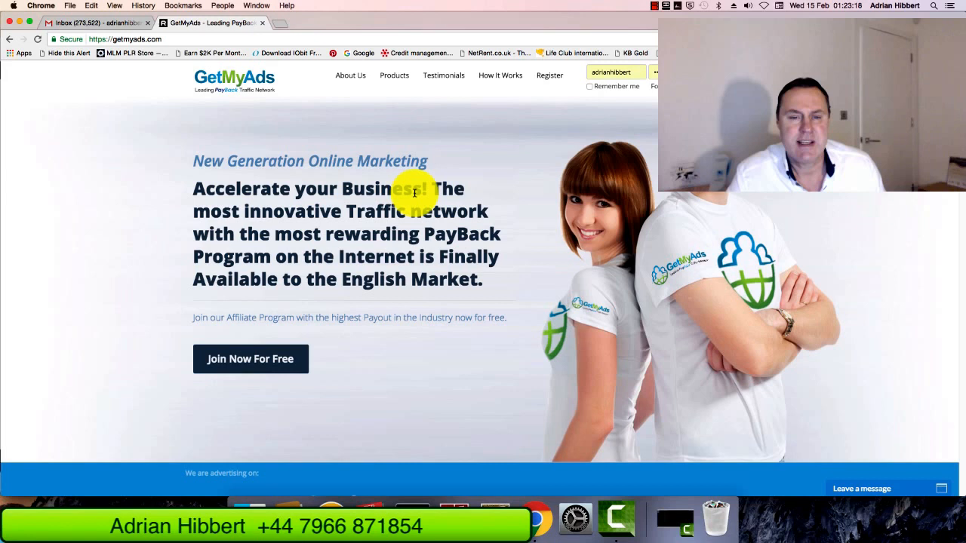
mouse_move(433, 226)
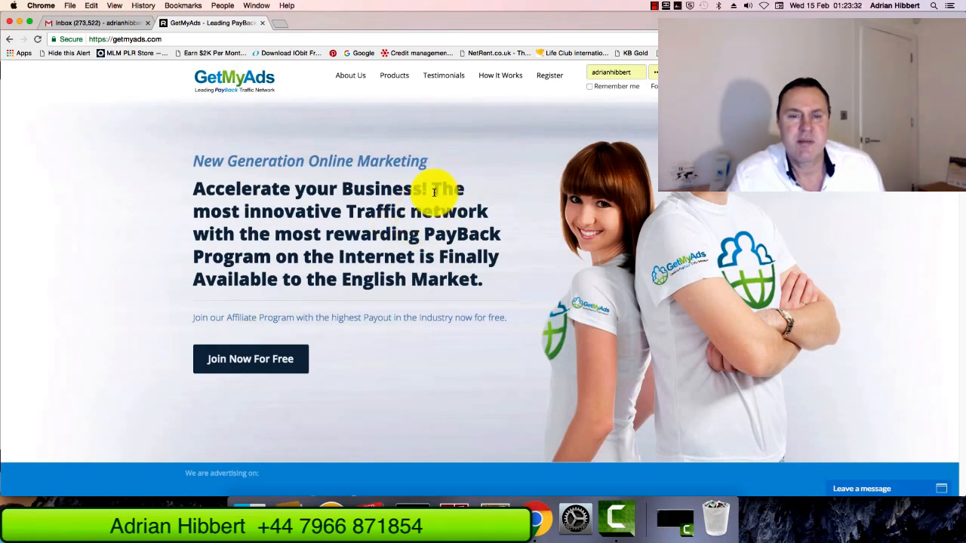
mouse_move(494, 173)
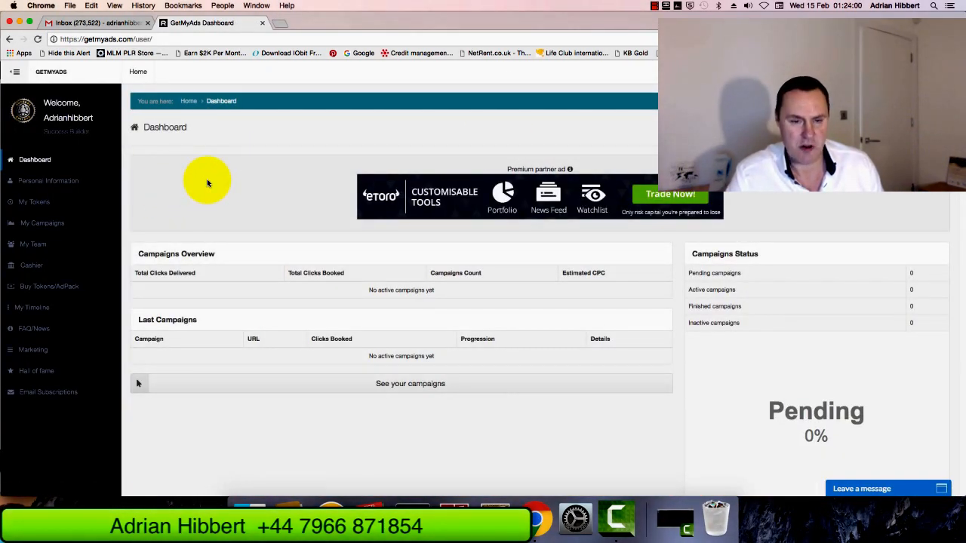
mouse_move(264, 209)
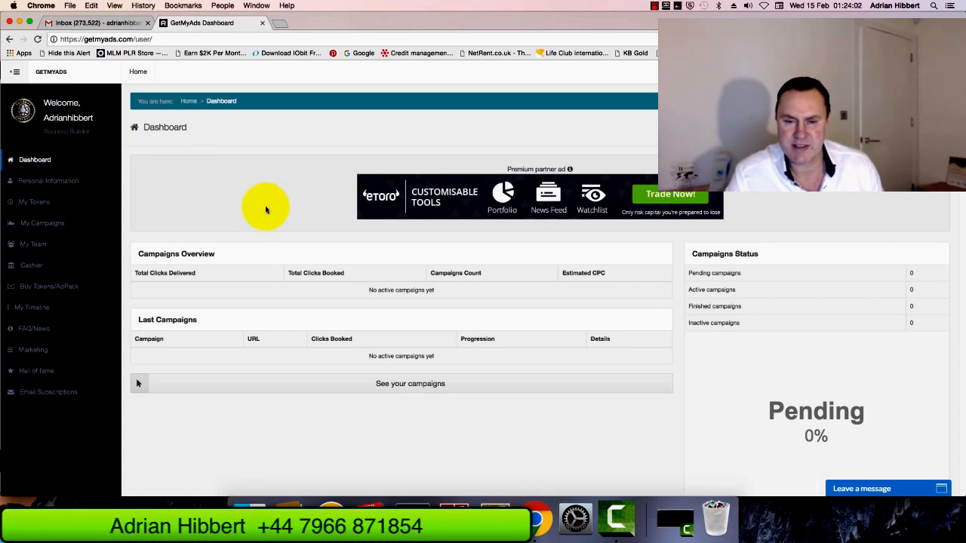
mouse_move(200, 204)
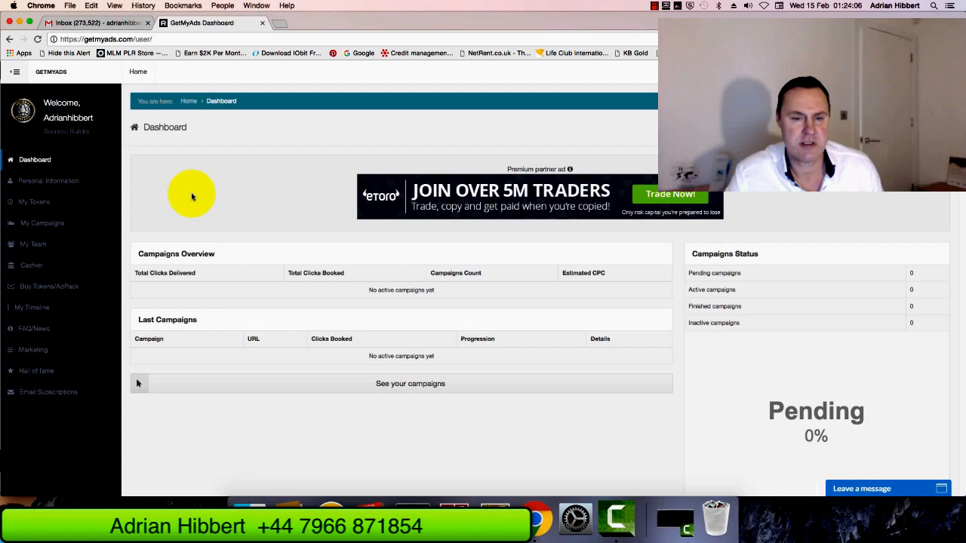
mouse_move(103, 201)
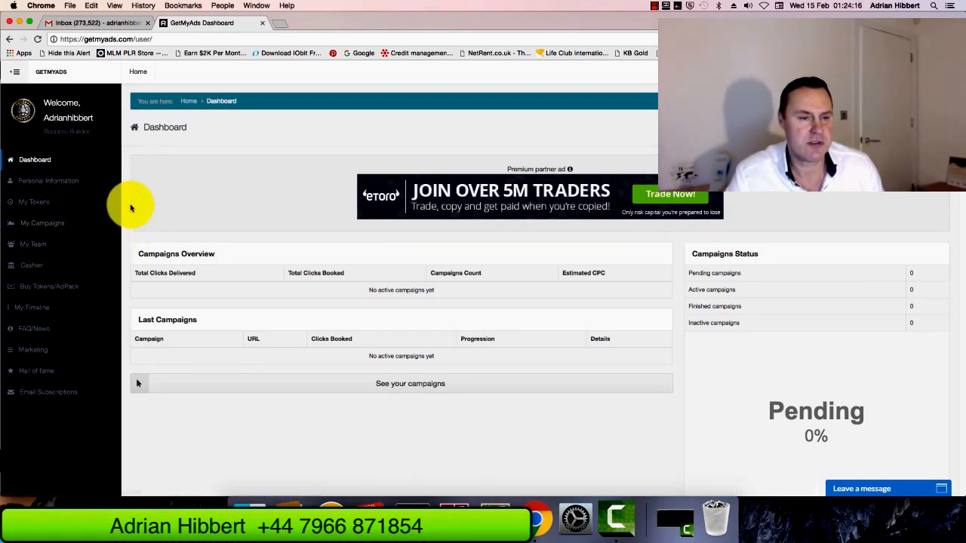
- Check the $1422 balance and downline tiles, then go to Buy Tokens/AdPack
scroll(down, 3)
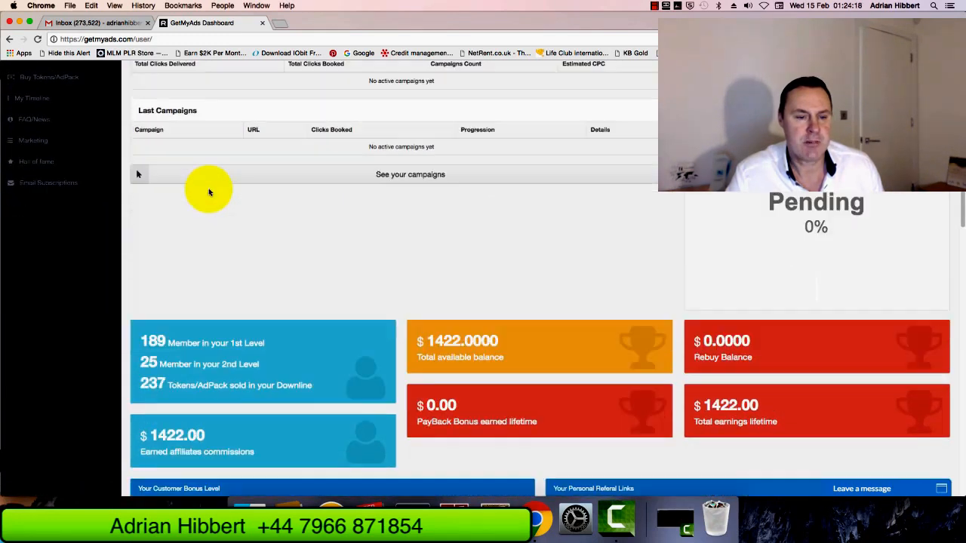
scroll(up, 3)
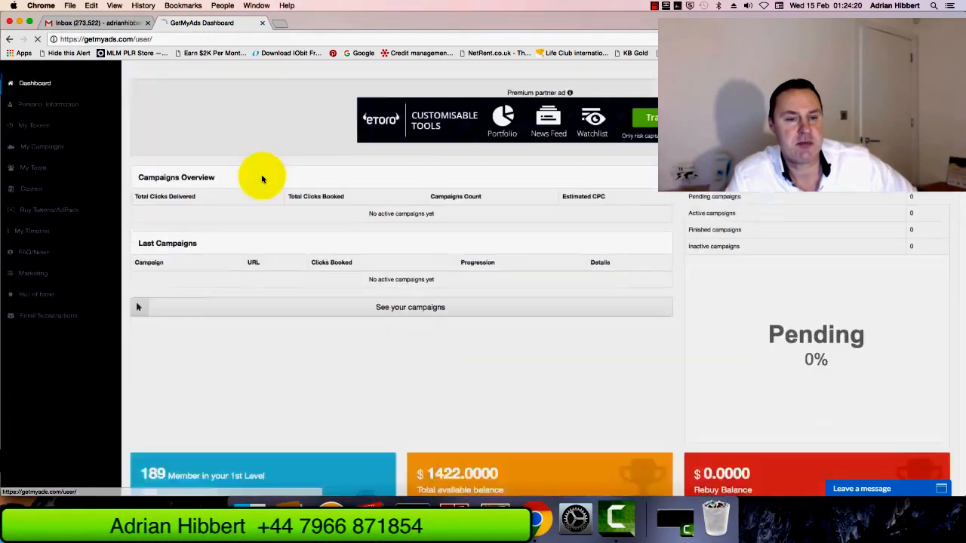
scroll(down, 3)
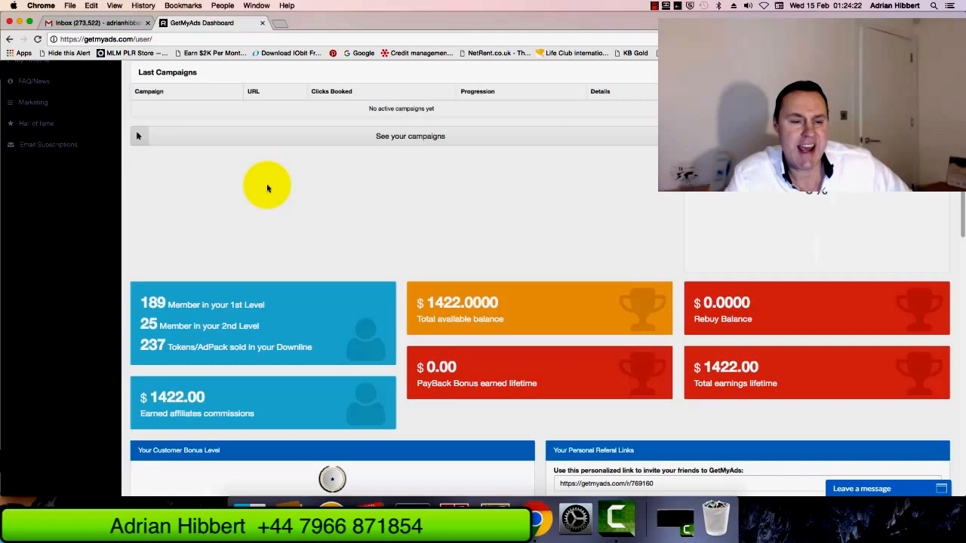
scroll(down, 3)
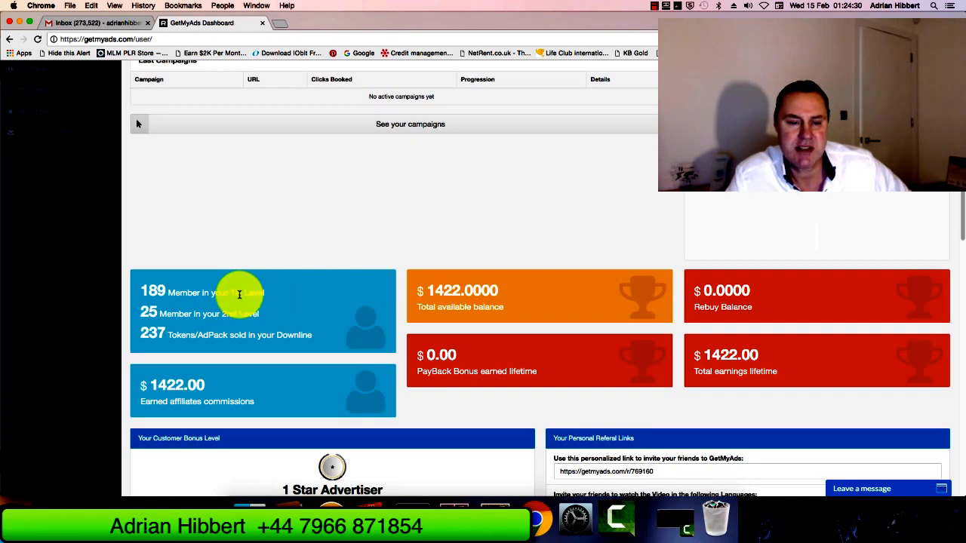
mouse_move(253, 315)
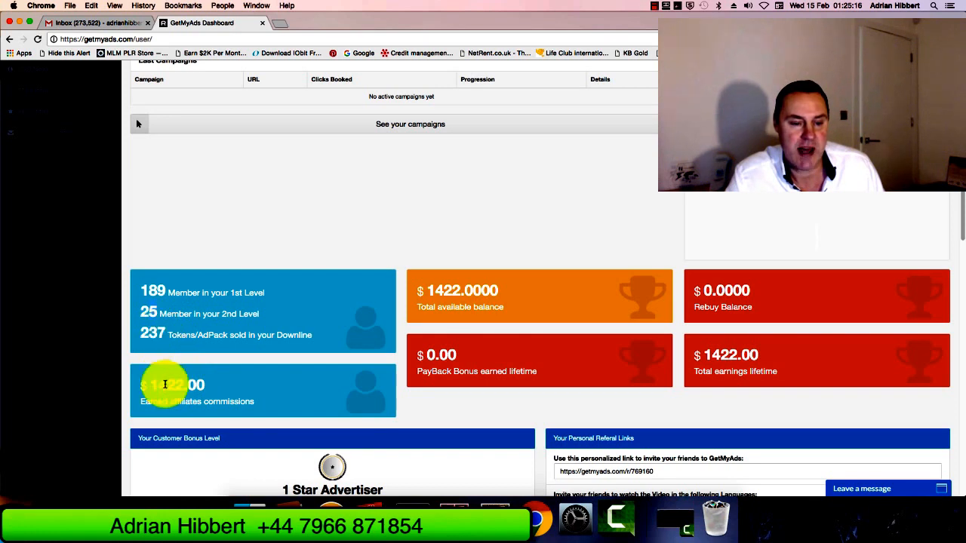
mouse_move(152, 385)
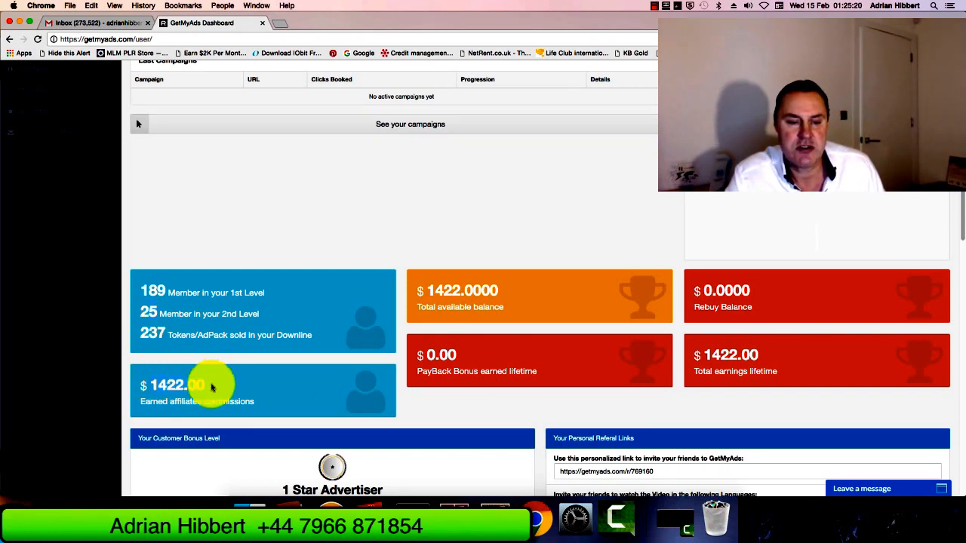
mouse_move(751, 295)
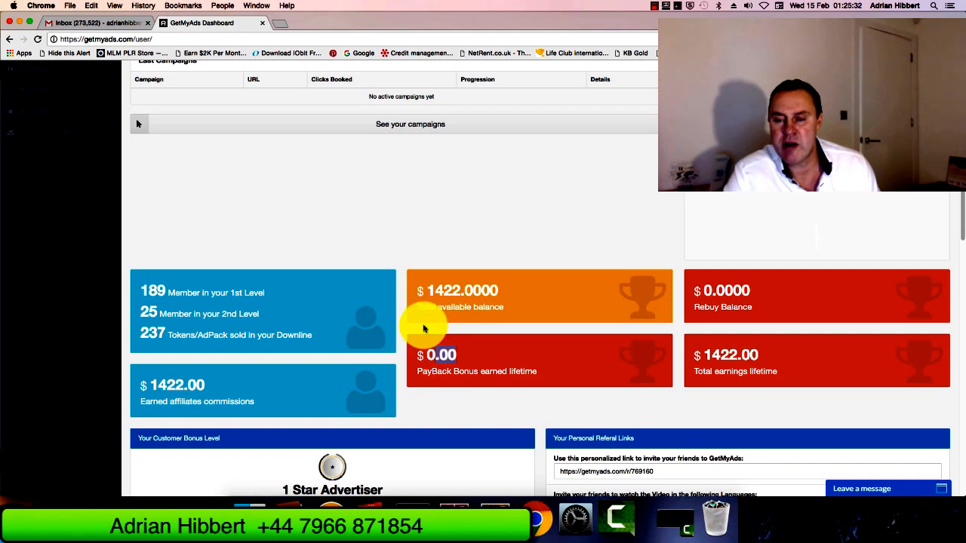
mouse_move(473, 318)
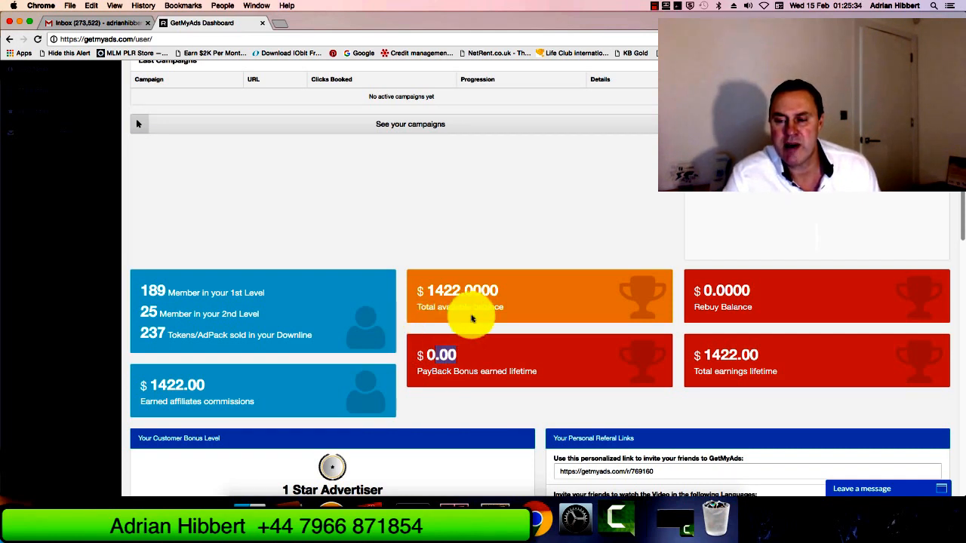
mouse_move(328, 361)
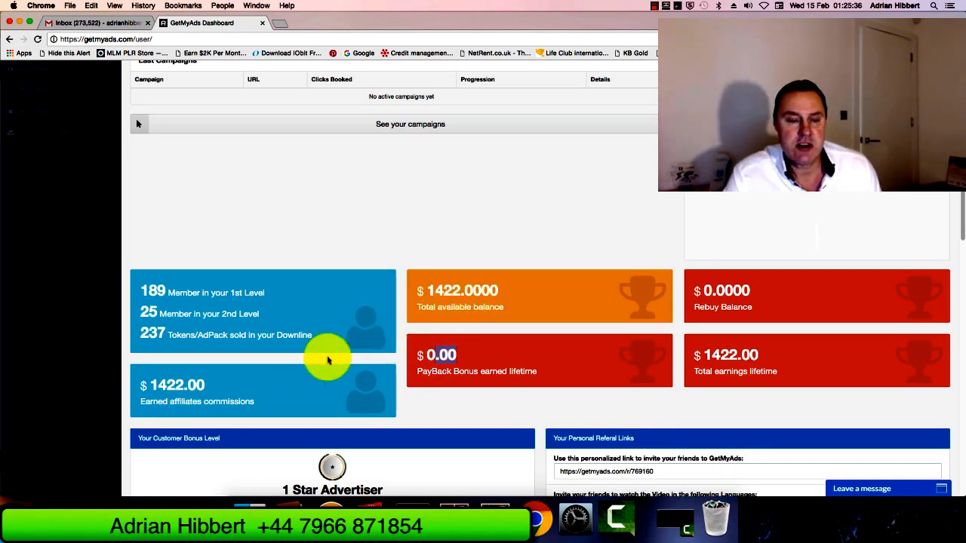
mouse_move(219, 389)
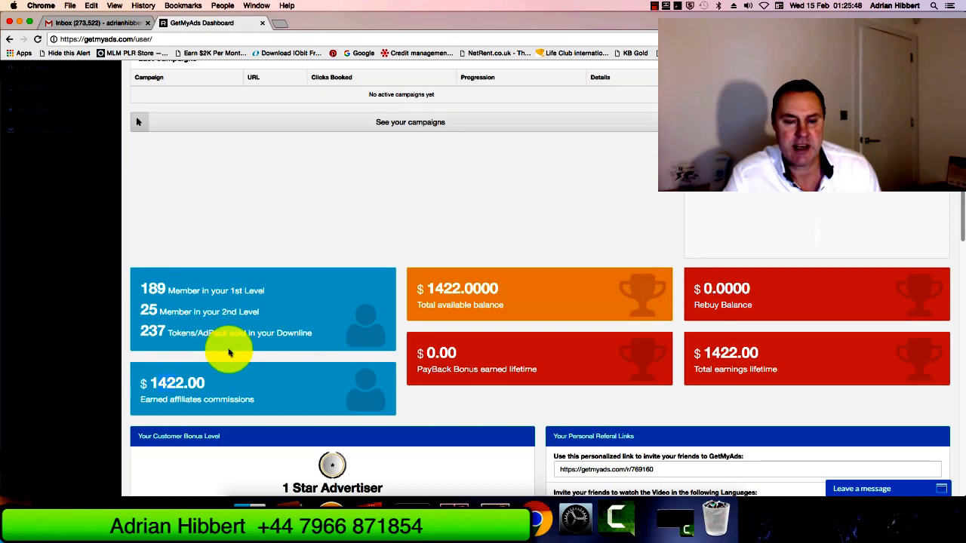
mouse_move(266, 306)
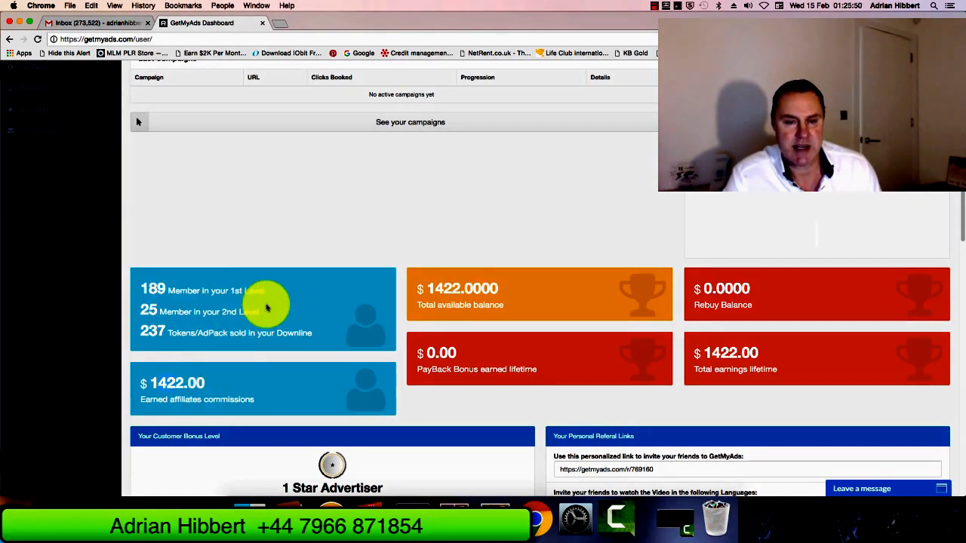
scroll(up, 3)
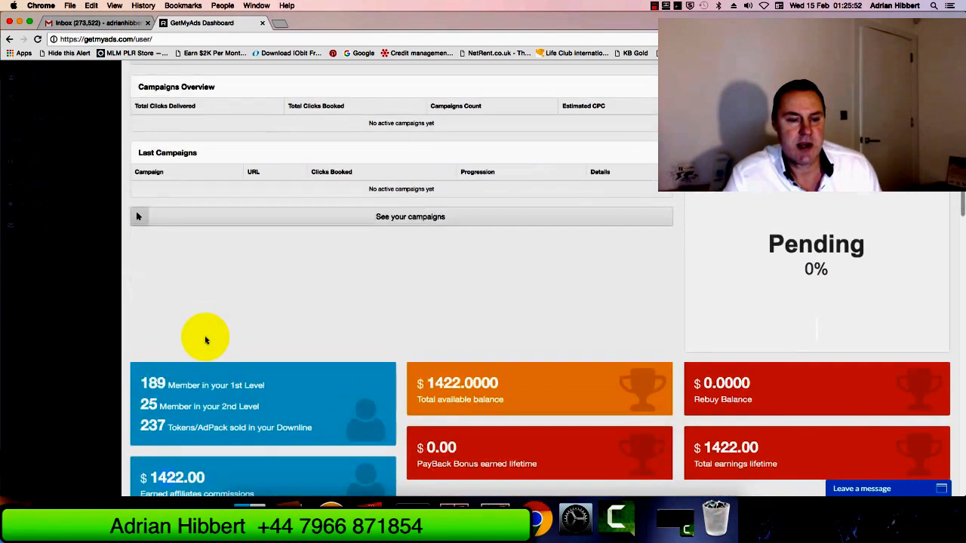
scroll(down, 3)
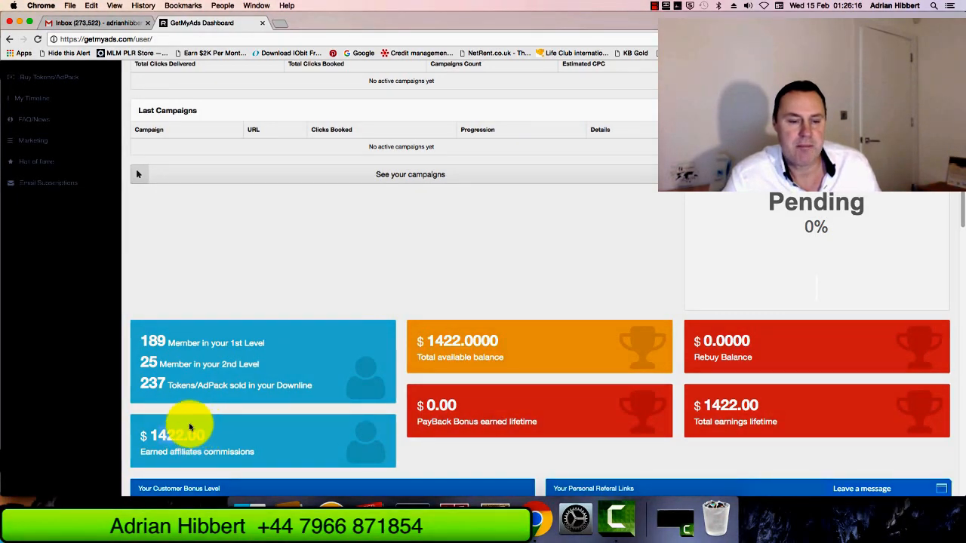
scroll(up, 3)
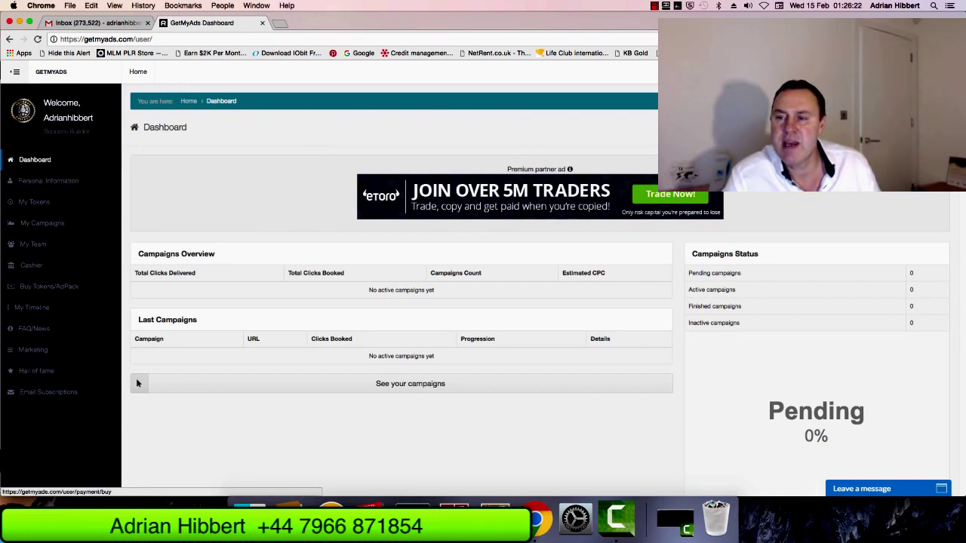
click(48, 286)
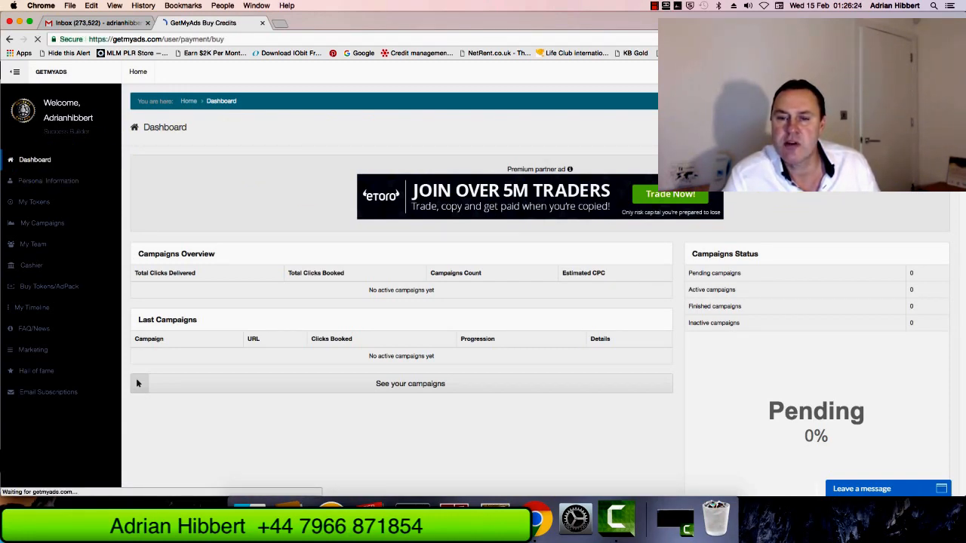
- Order 28 tokens for a $1400 total to reach payment method selection
click(49, 286)
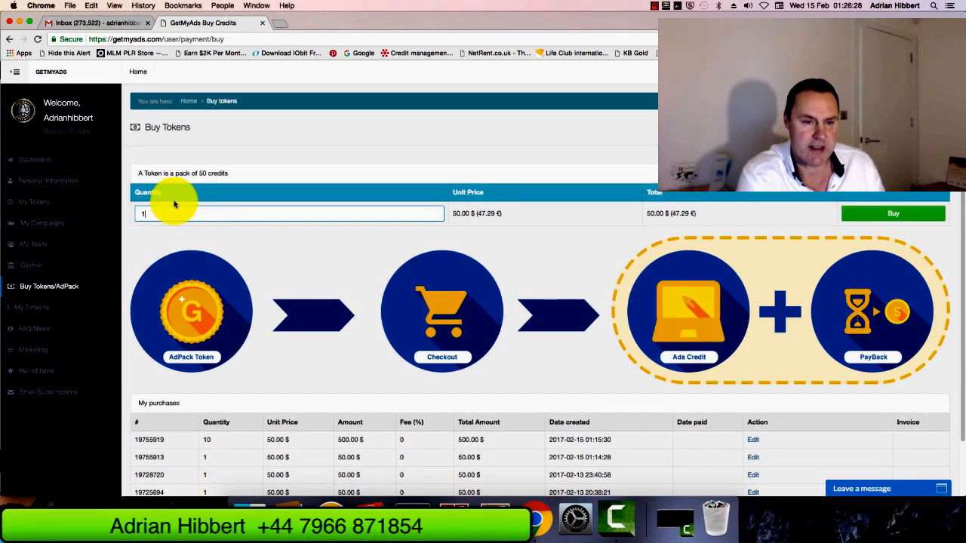
text(2)
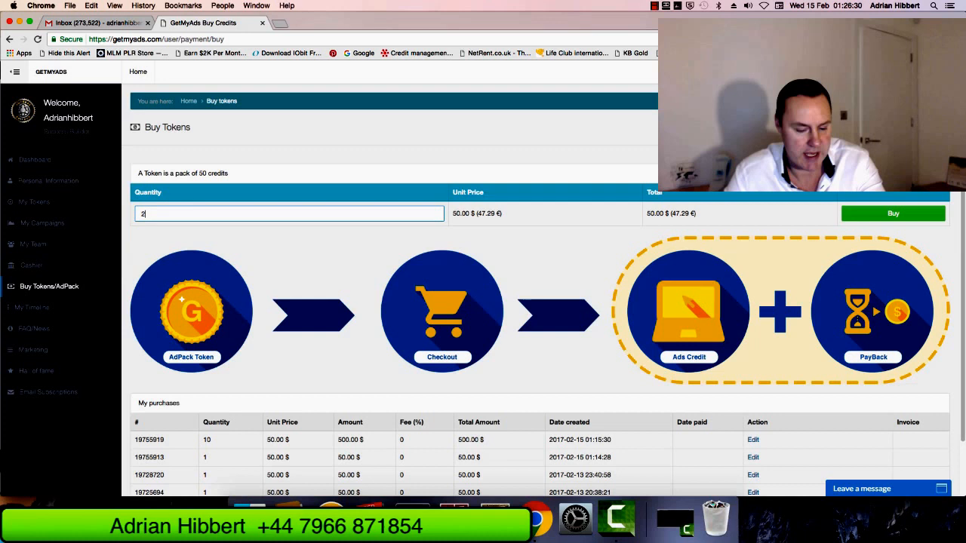
text(8)
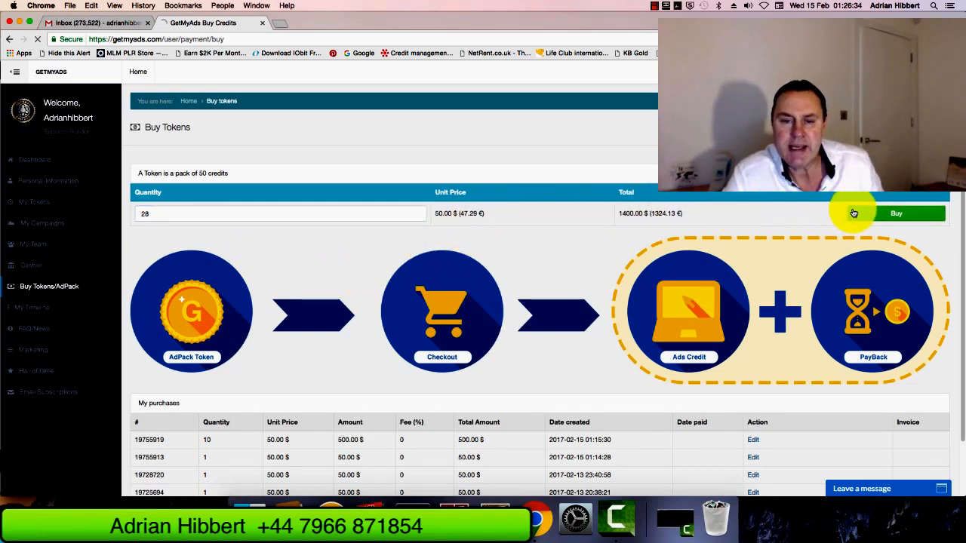
click(895, 214)
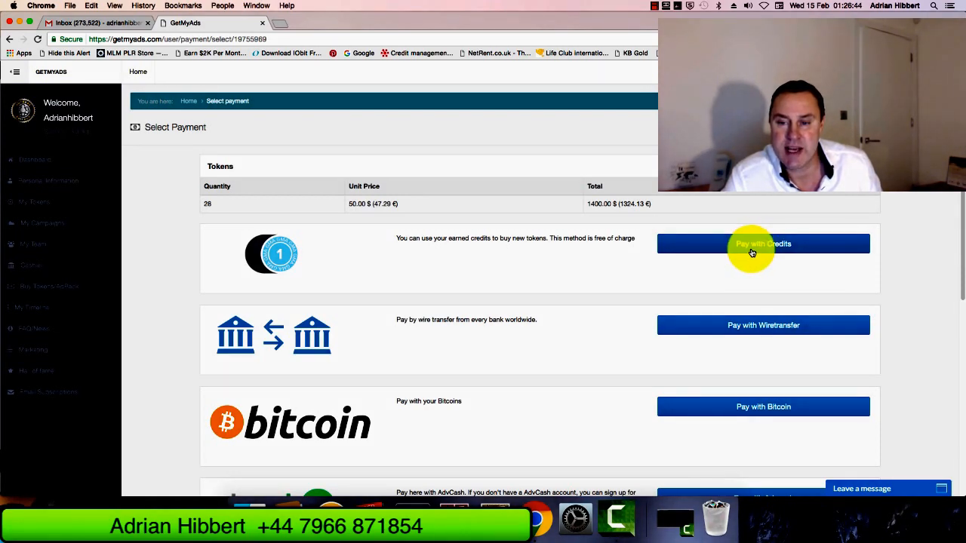
- Choose Pay with Credits for the 28-token, $1400 order
scroll(down, 3)
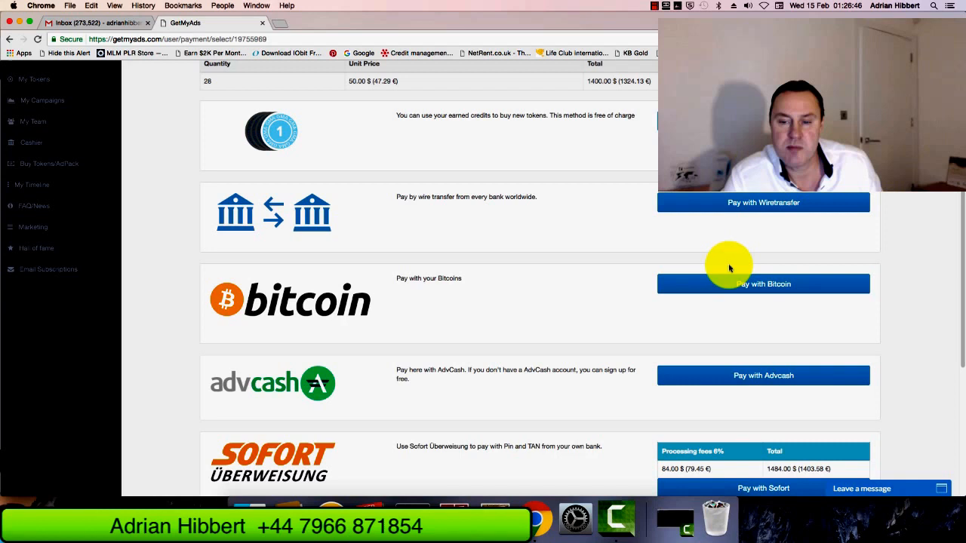
mouse_move(726, 286)
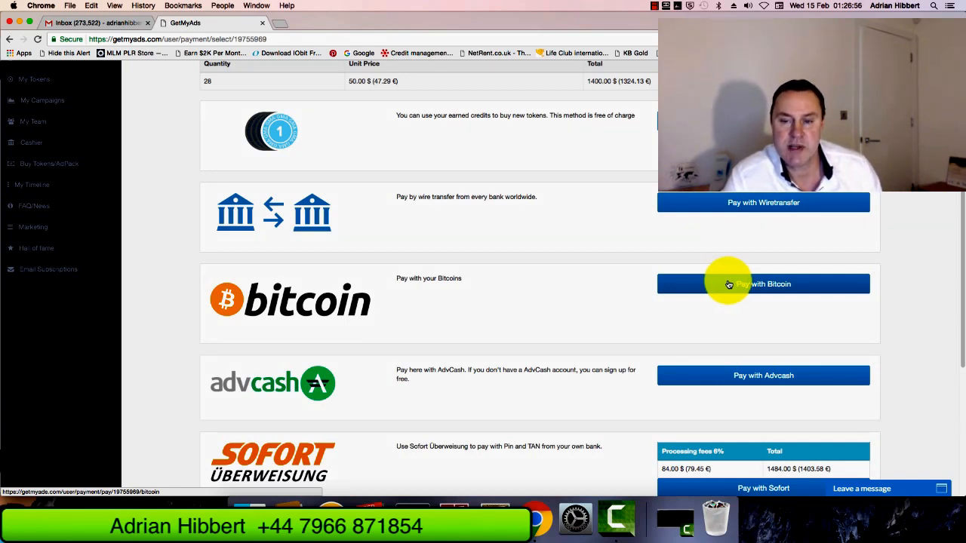
scroll(up, 3)
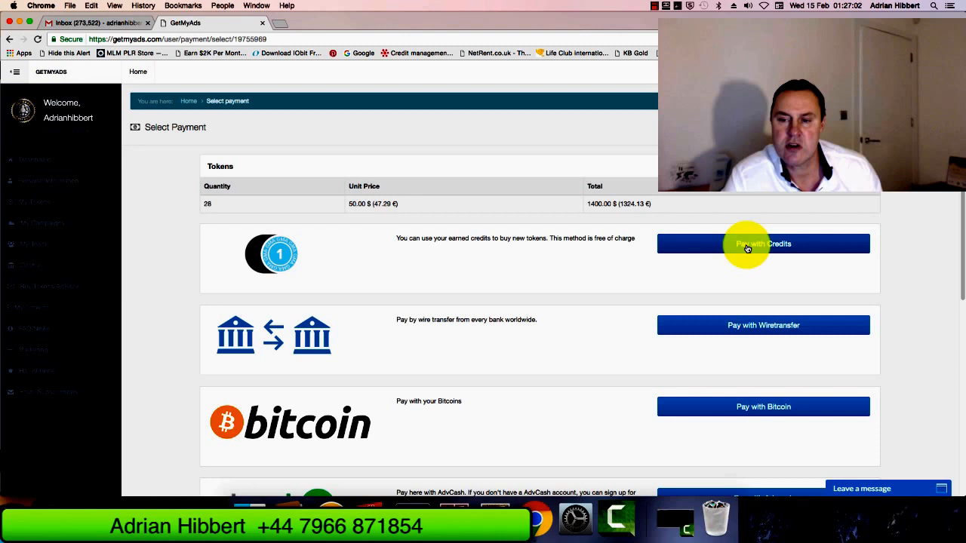
click(763, 244)
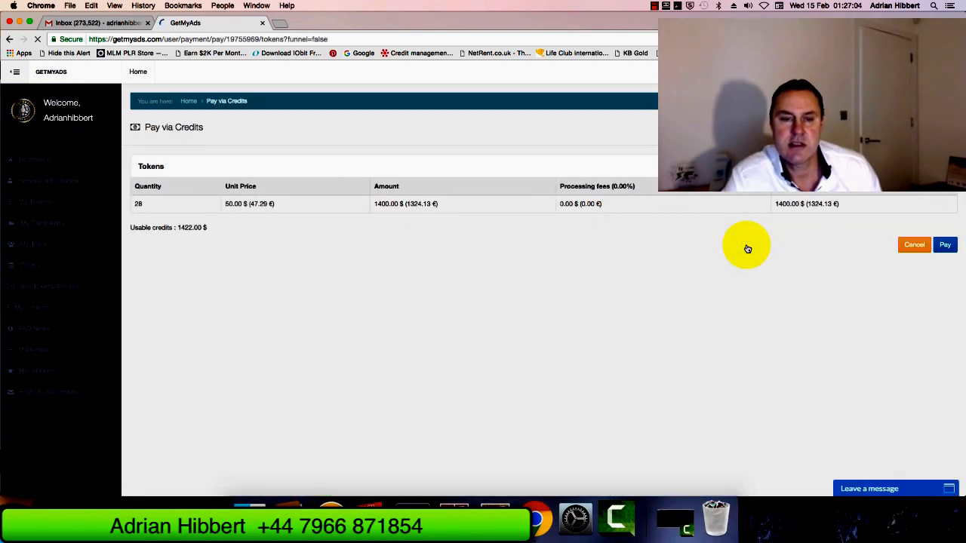
mouse_move(293, 211)
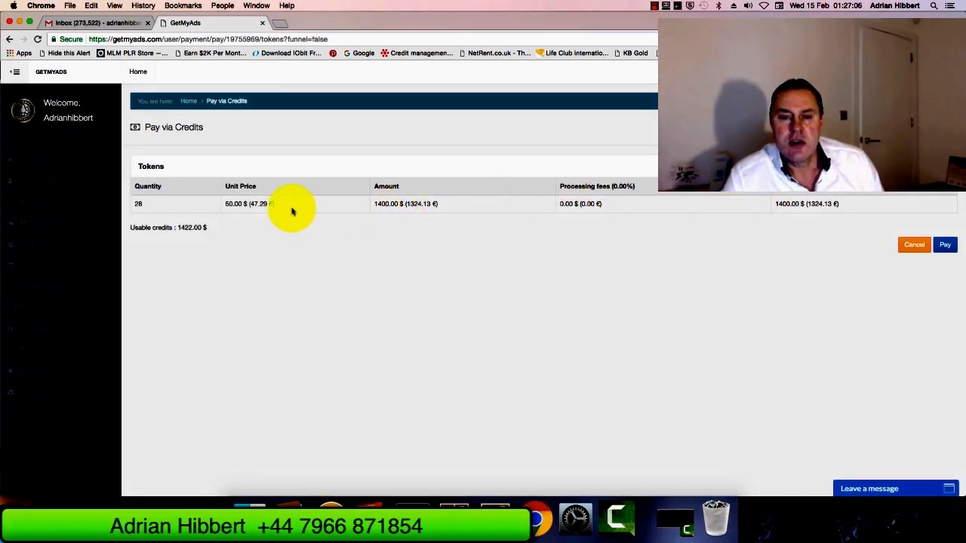
mouse_move(232, 216)
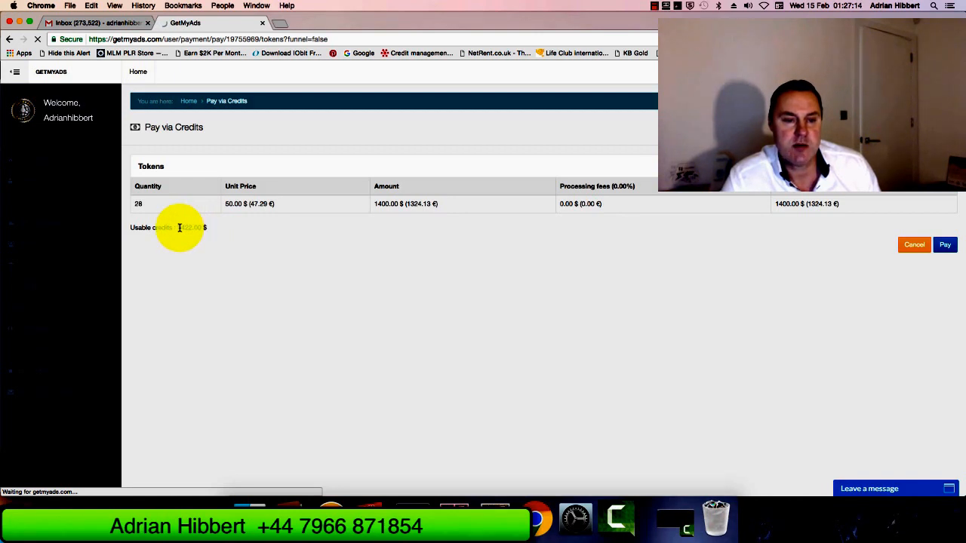
- Pay $1400 from usable credits for 28 tokens and return to the dashboard
click(945, 244)
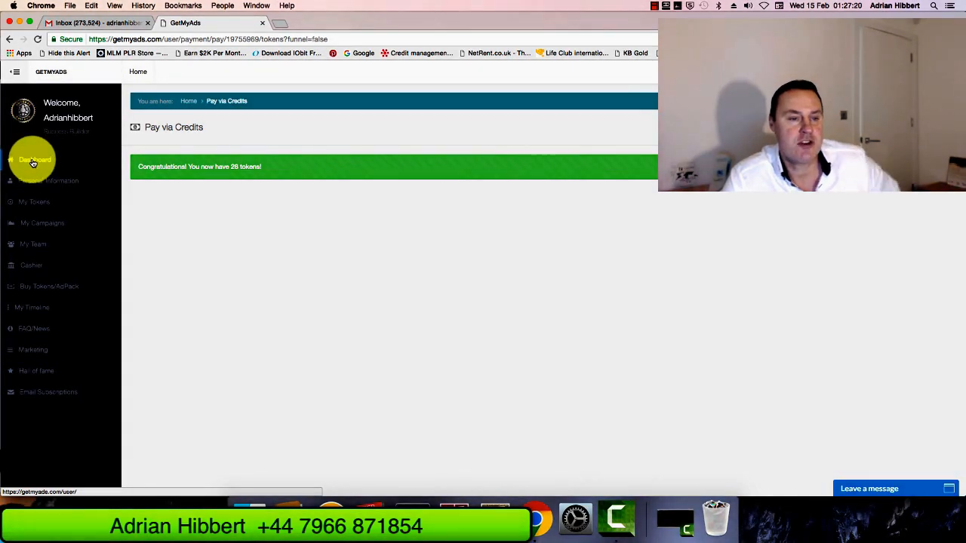
click(34, 159)
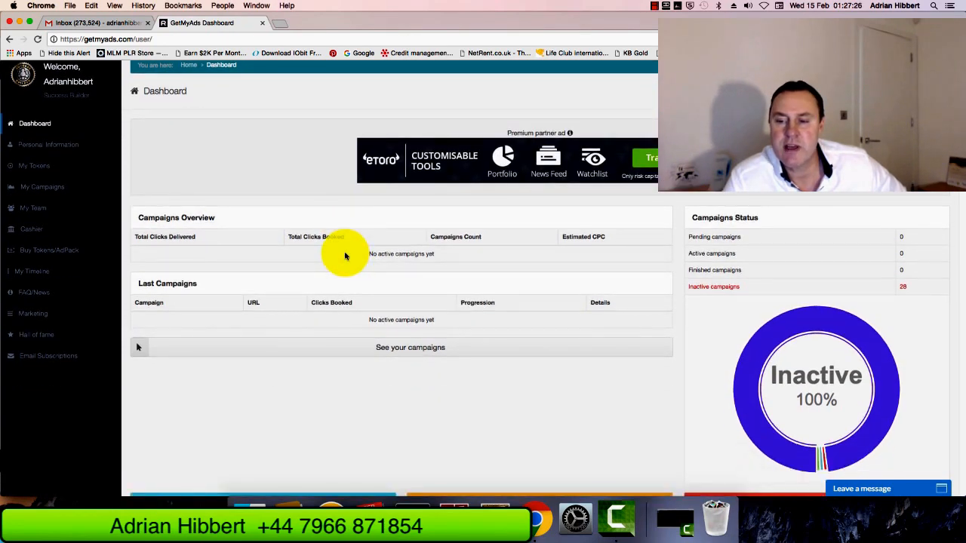
- Scroll the dashboard to review 28 inactive campaigns, $22 balance and 2 Star status
scroll(down, 3)
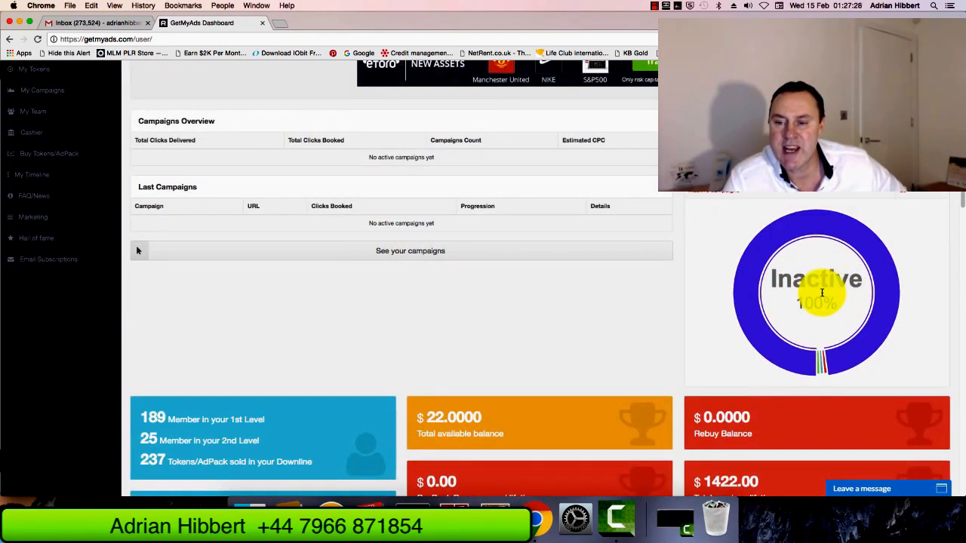
scroll(up, 3)
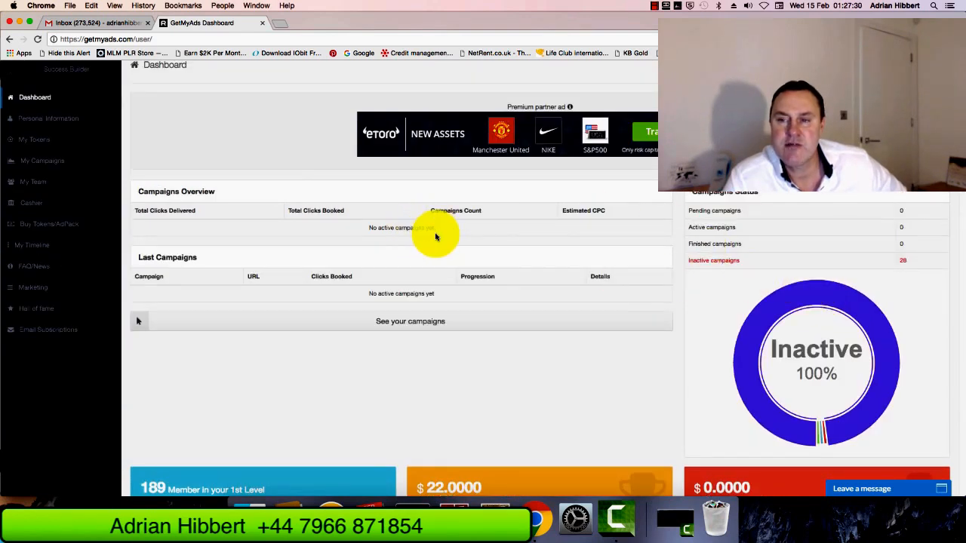
scroll(down, 3)
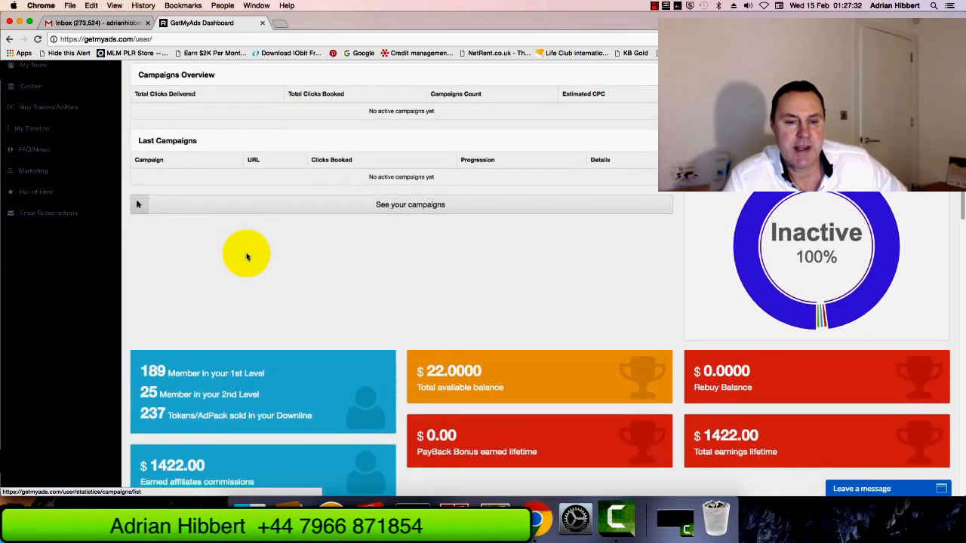
scroll(down, 3)
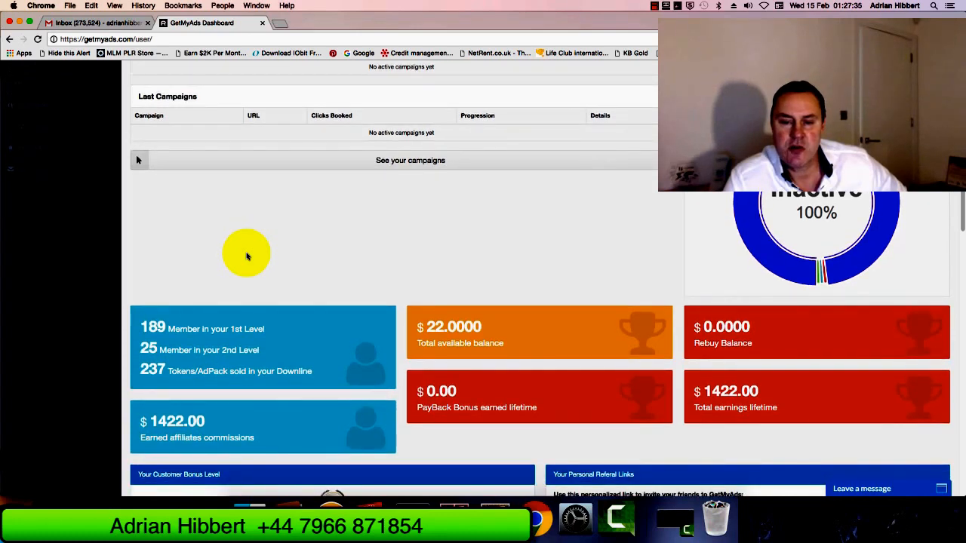
scroll(down, 3)
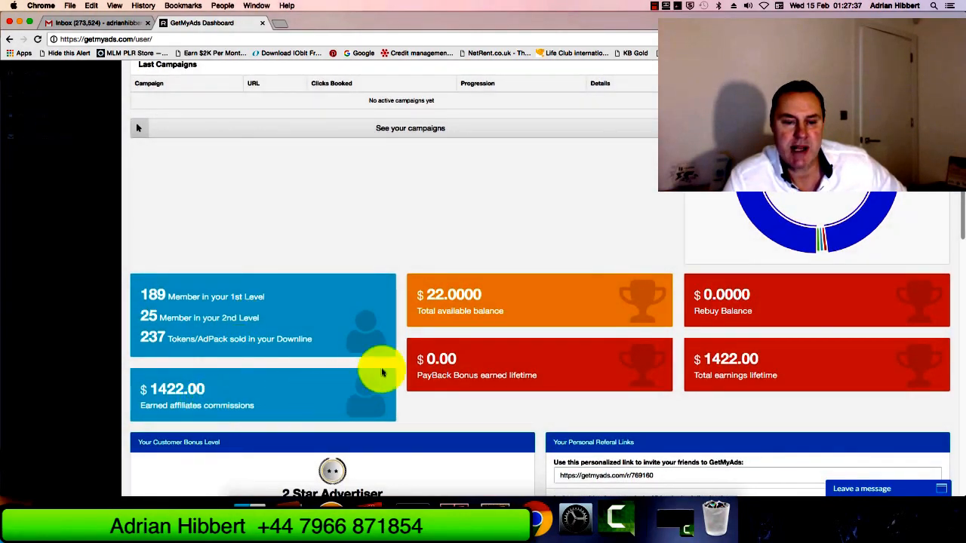
mouse_move(656, 340)
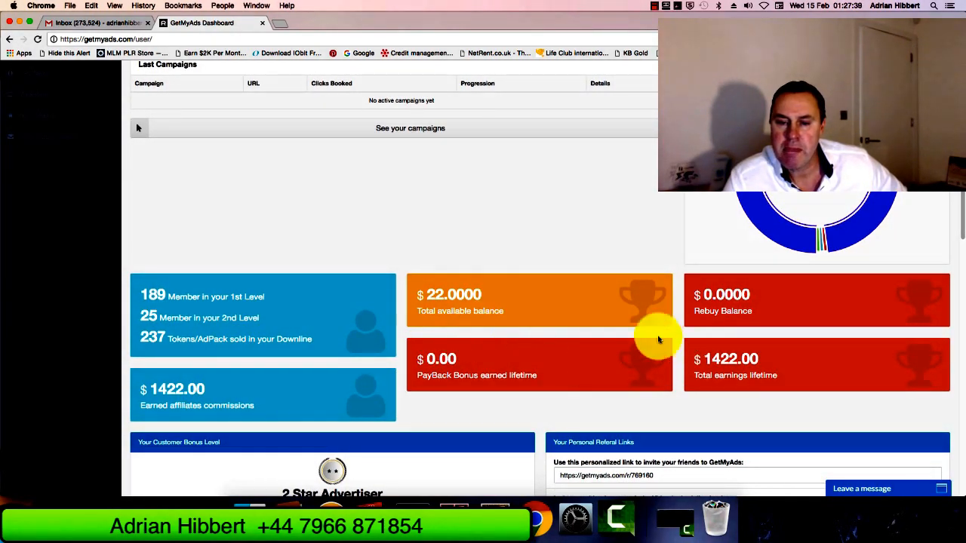
scroll(down, 3)
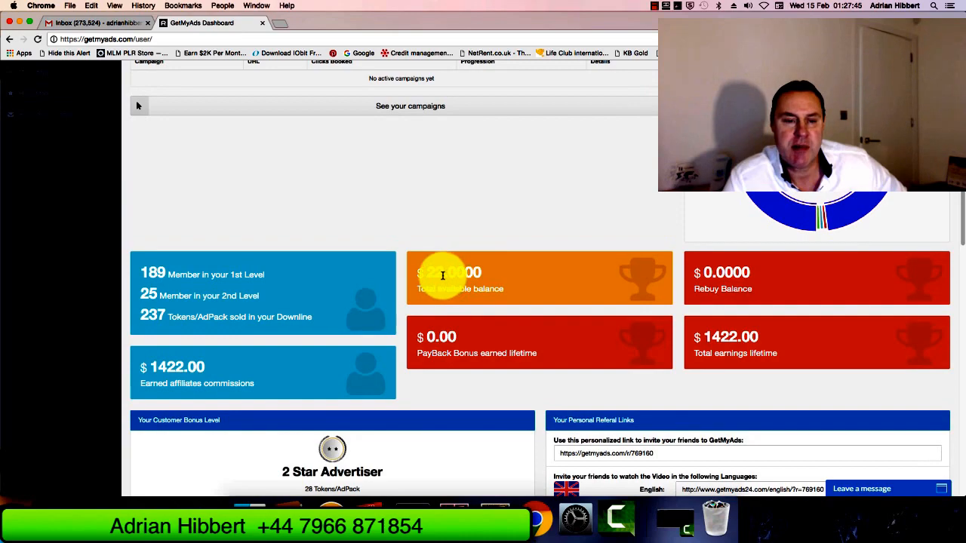
scroll(down, 3)
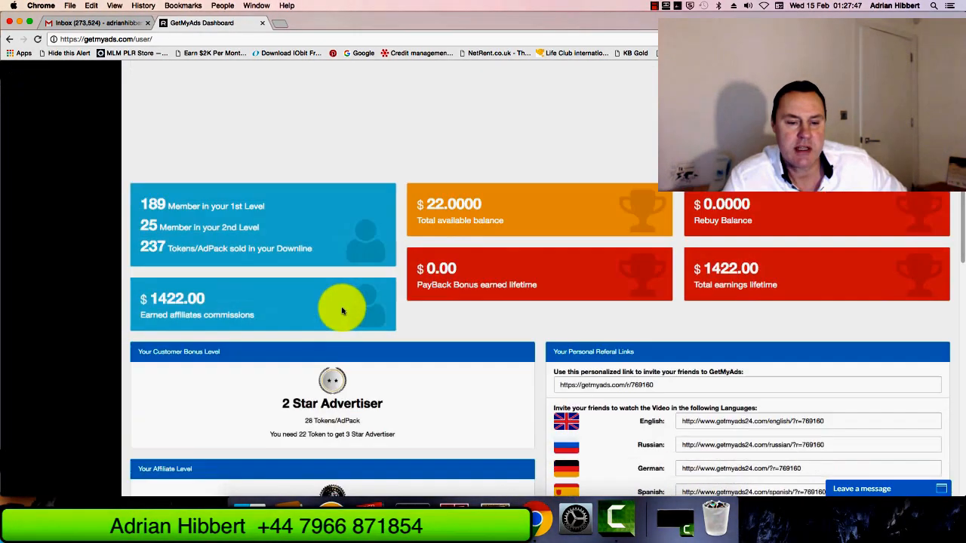
scroll(down, 3)
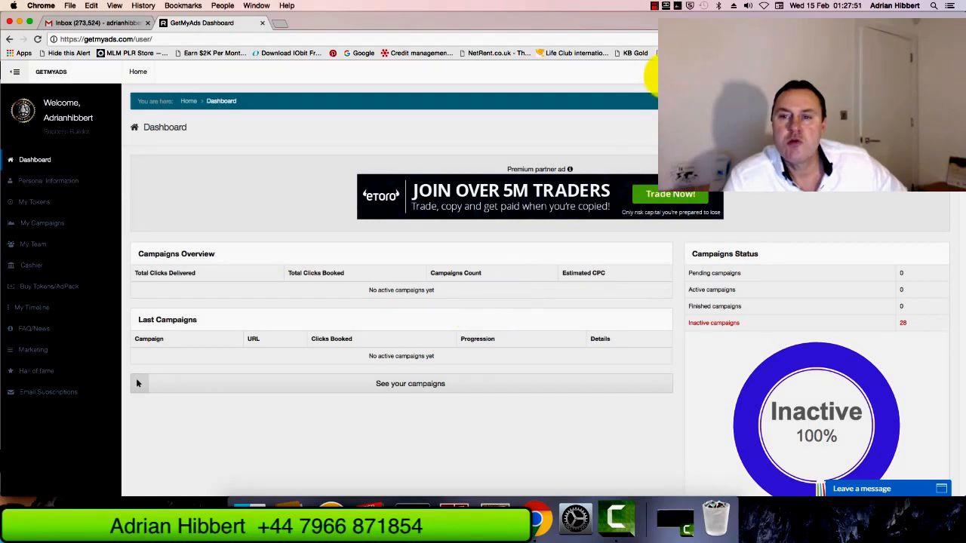
scroll(down, 3)
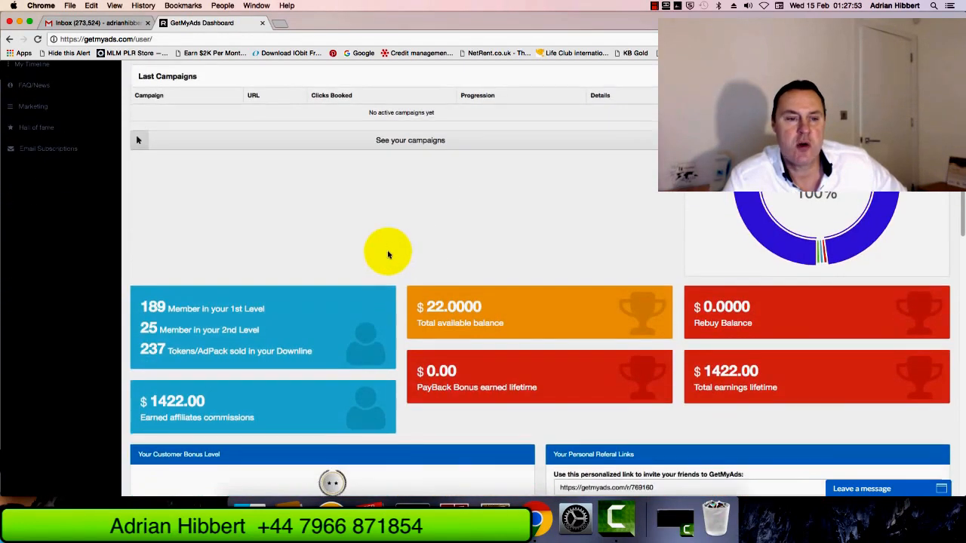
scroll(down, 3)
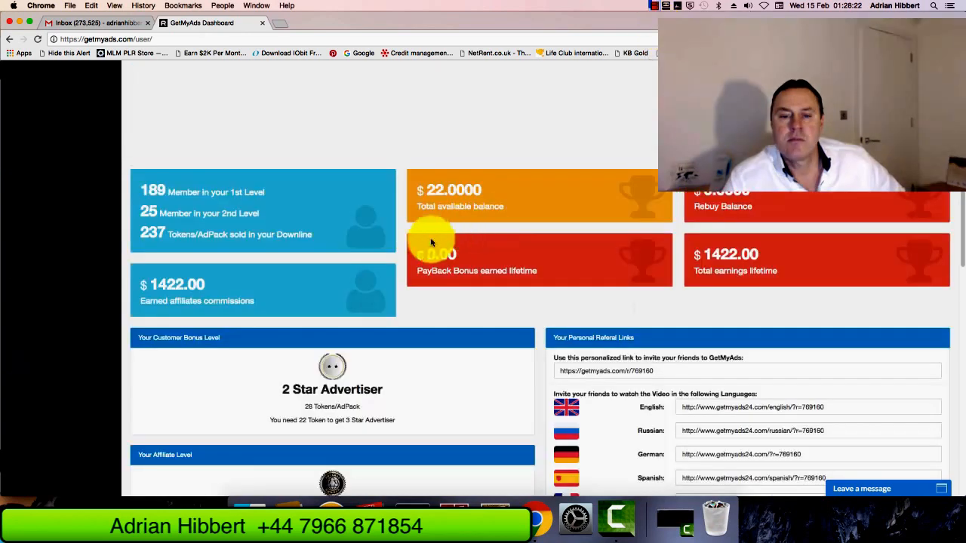
scroll(down, 3)
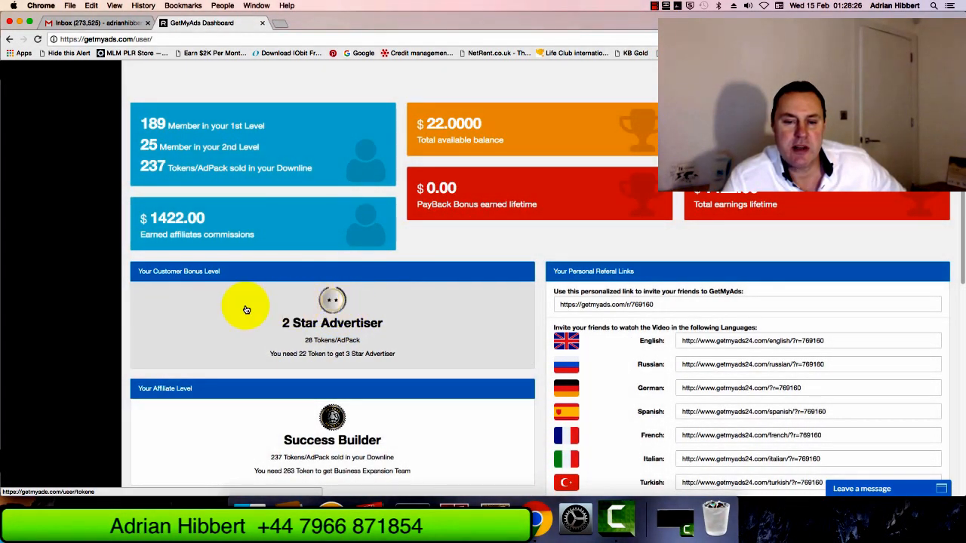
mouse_move(384, 304)
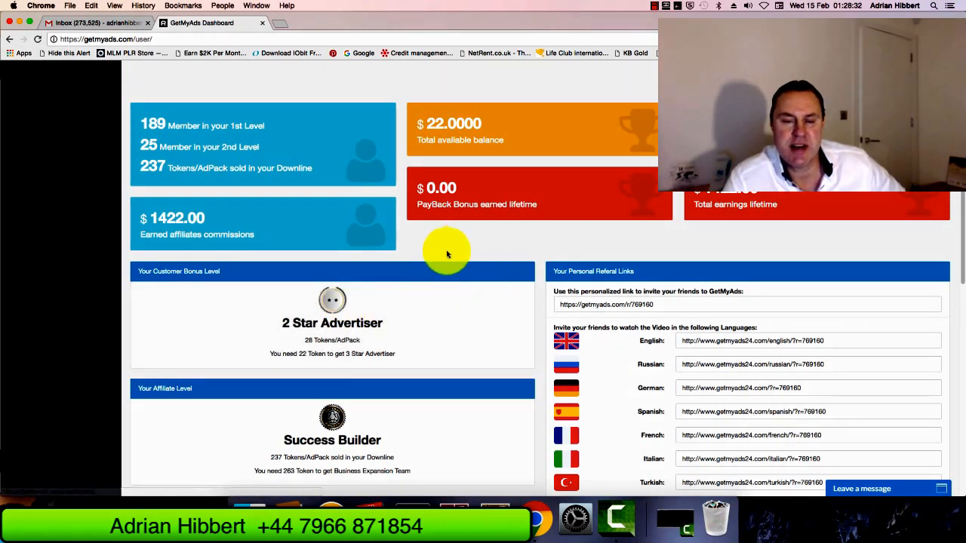
mouse_move(453, 259)
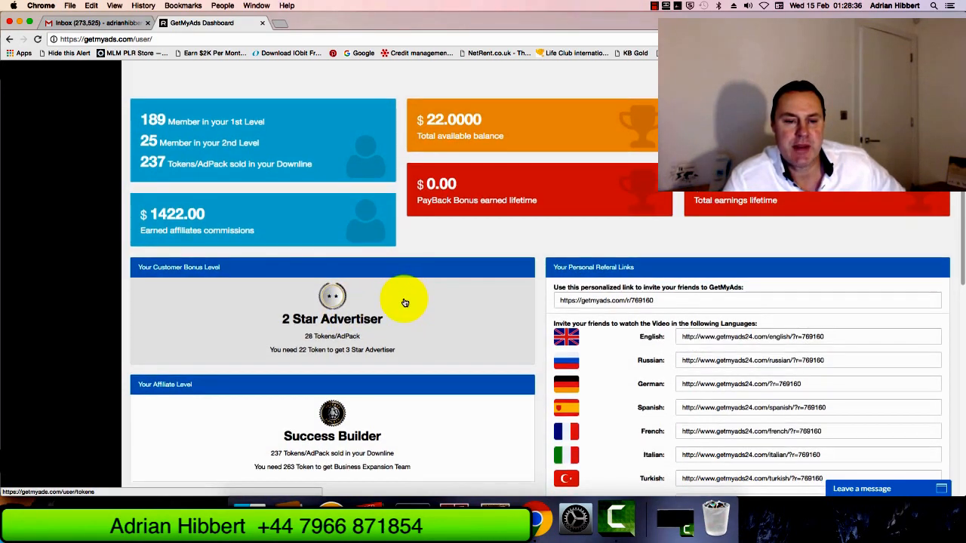
mouse_move(287, 323)
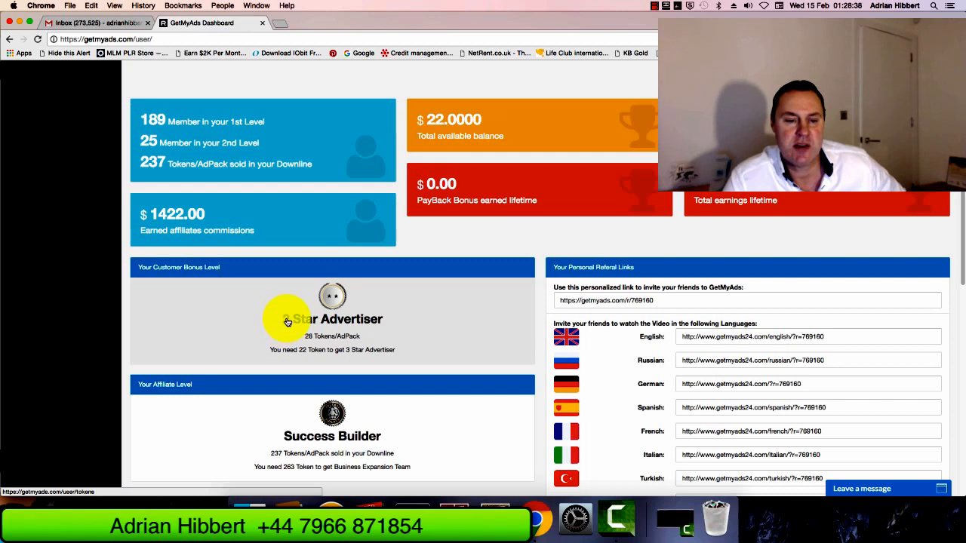
mouse_move(342, 326)
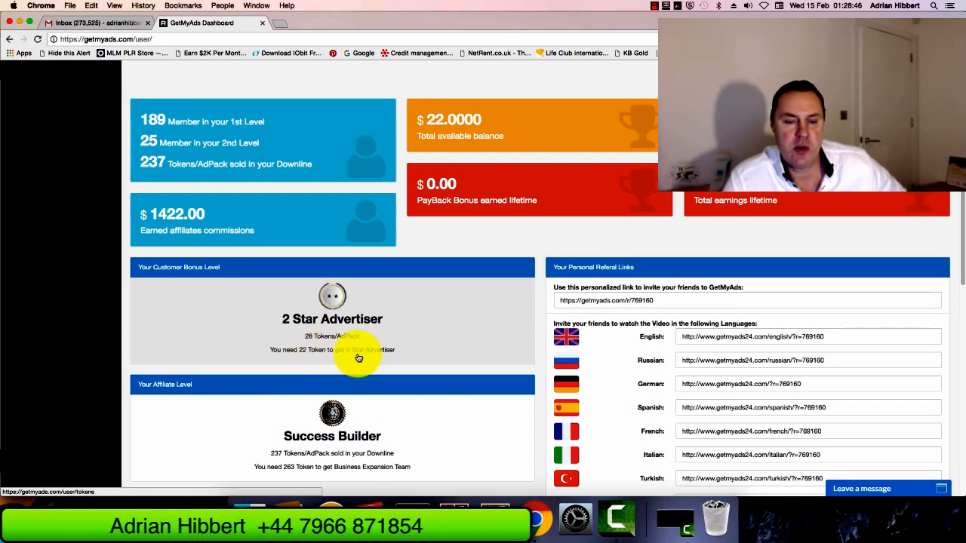
mouse_move(307, 355)
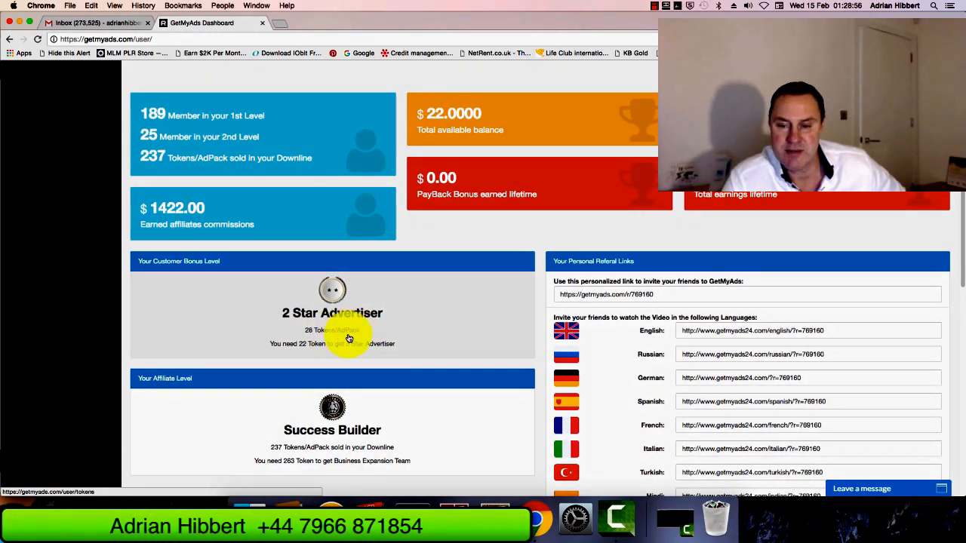
- Scroll through the Hall of Fame, then return to the Dashboard overview
scroll(down, 3)
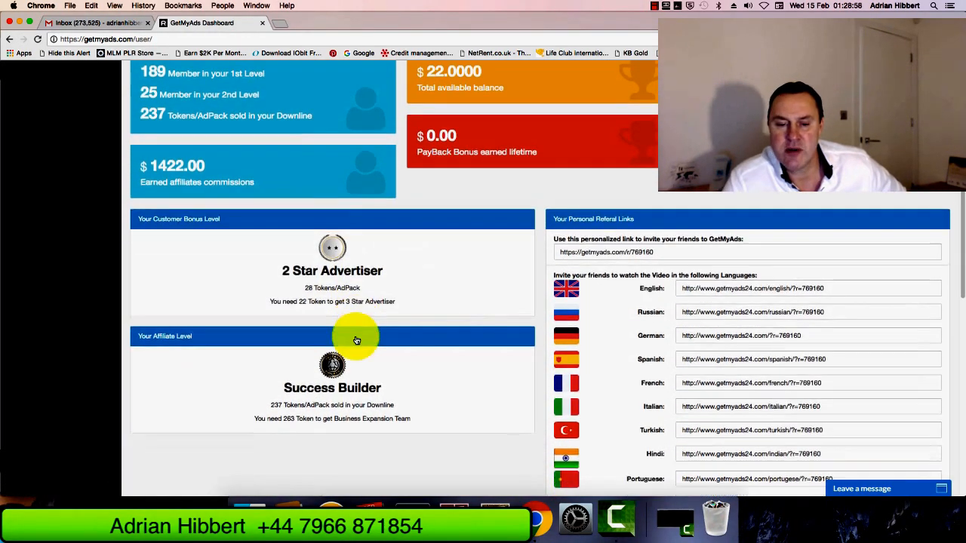
scroll(down, 3)
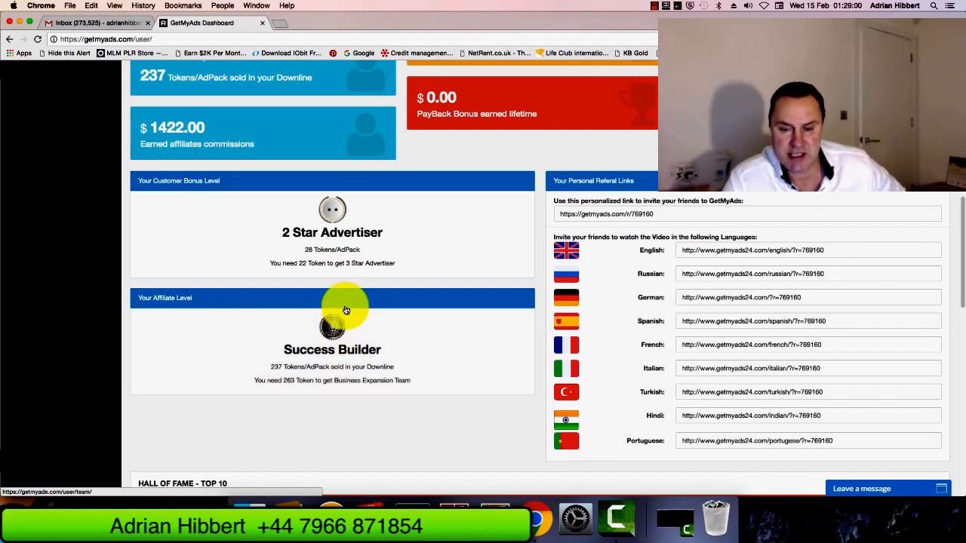
scroll(down, 3)
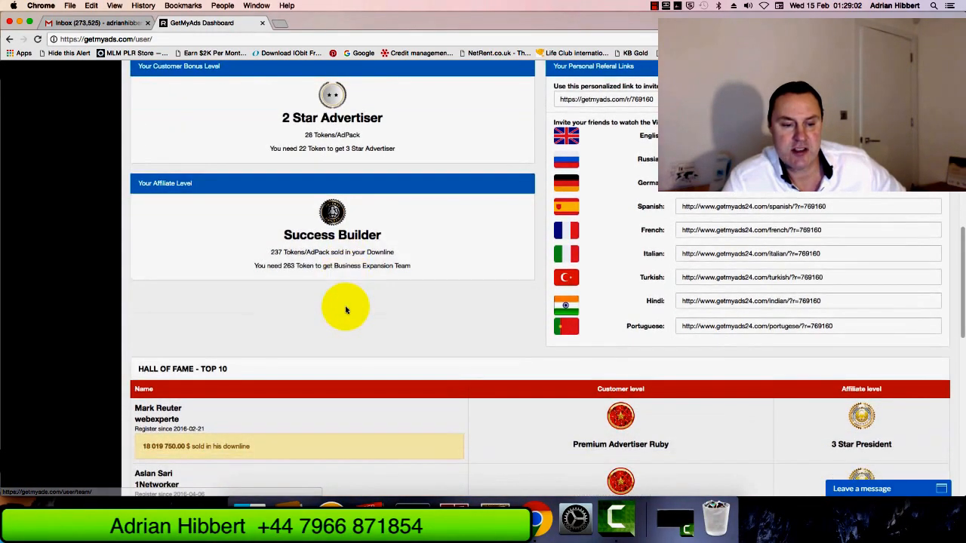
scroll(down, 3)
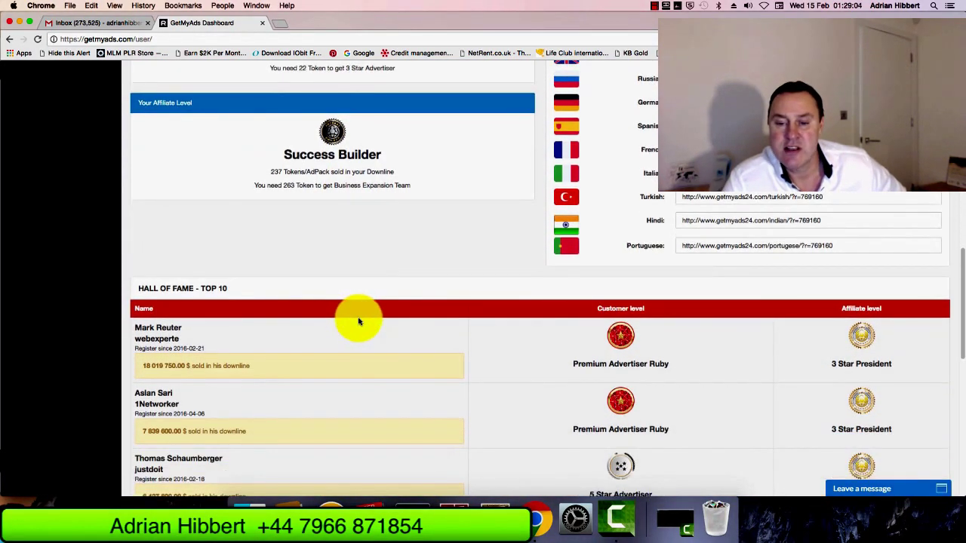
click(35, 159)
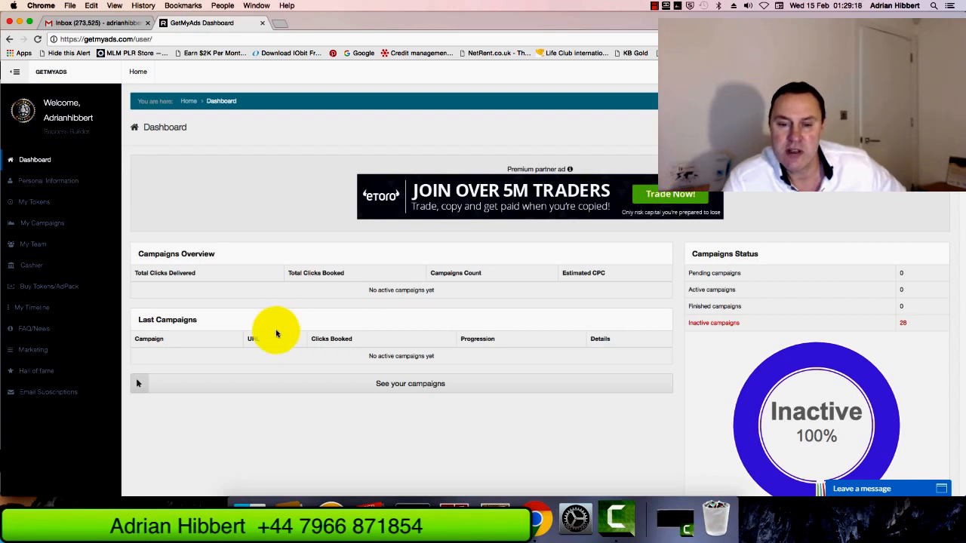
mouse_move(302, 215)
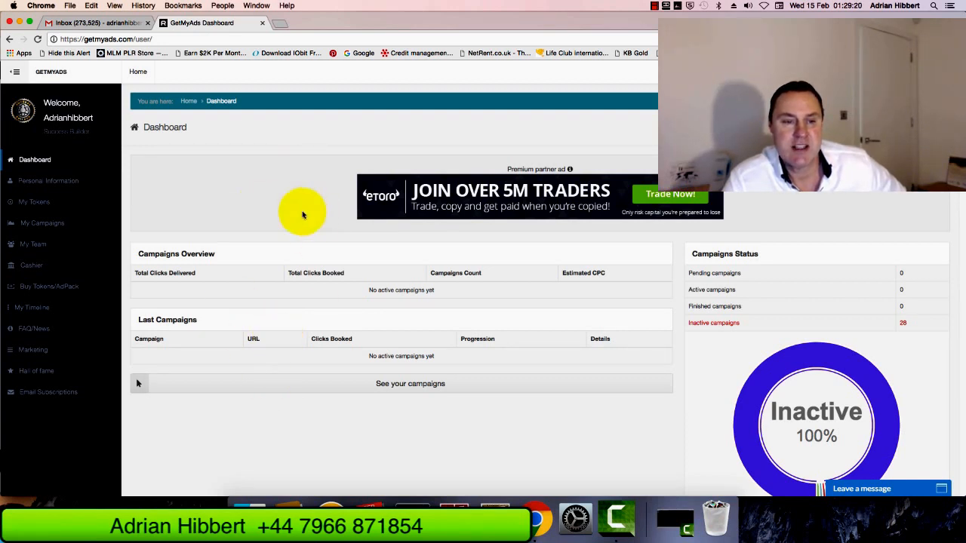
mouse_move(256, 281)
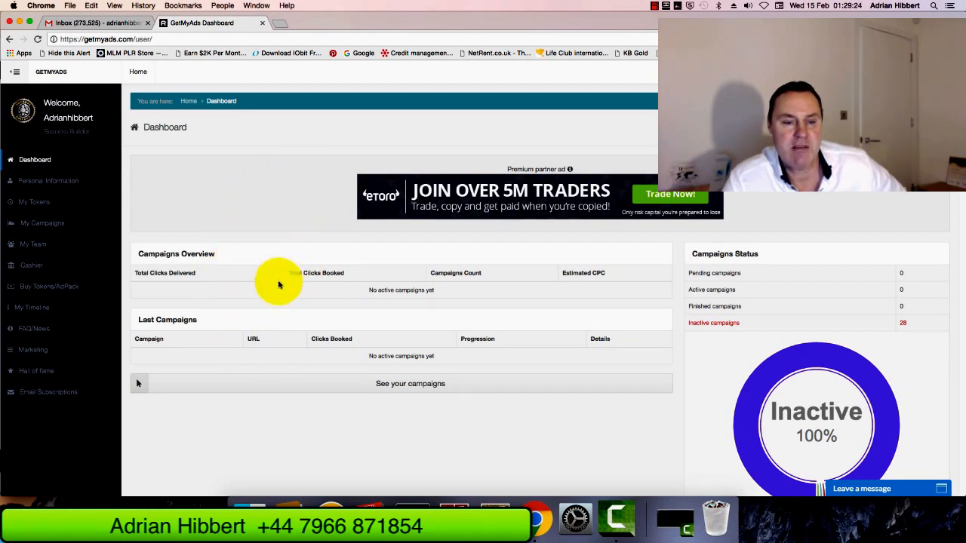
mouse_move(282, 341)
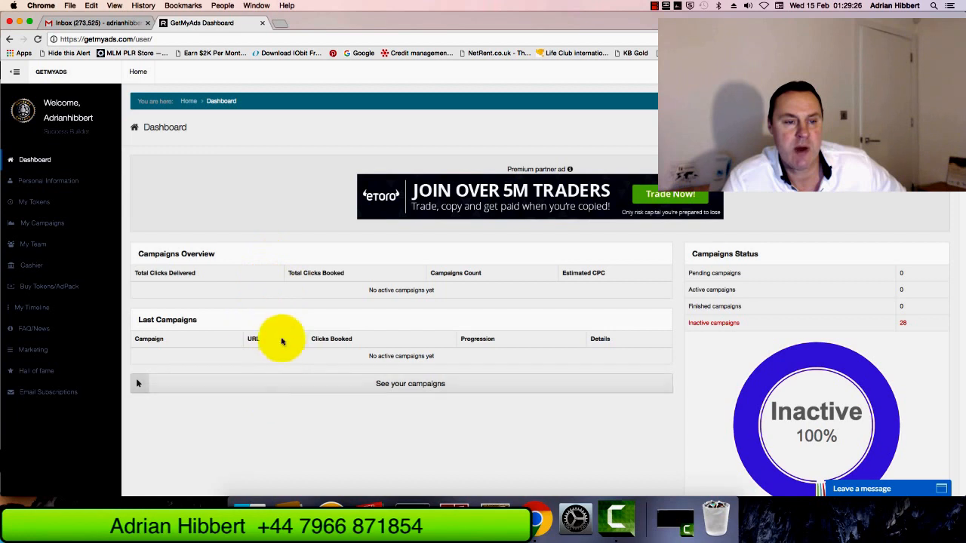
mouse_move(292, 363)
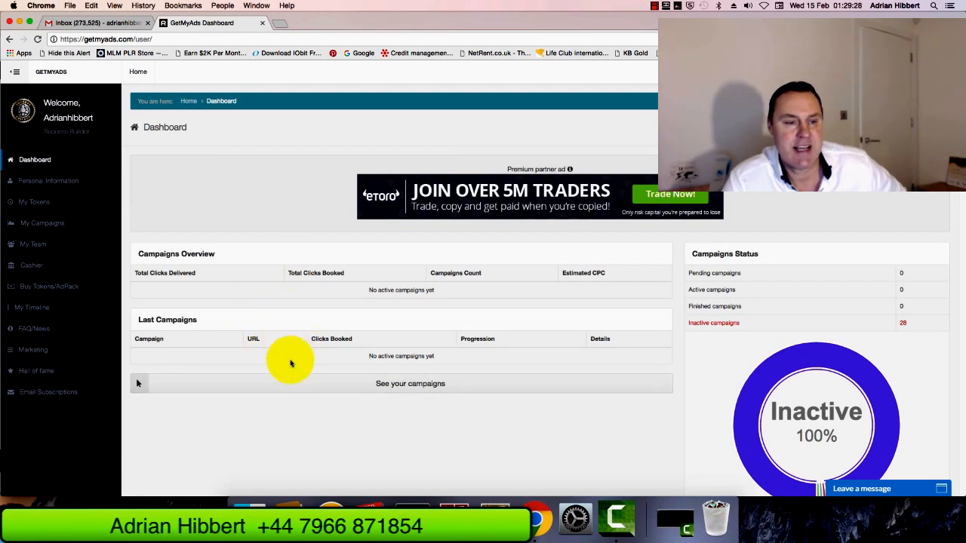
mouse_move(332, 370)
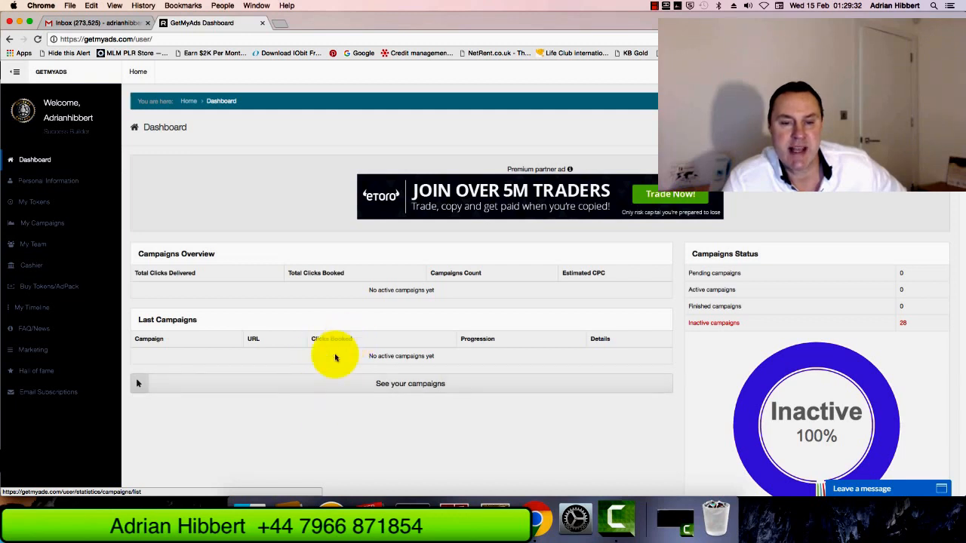
mouse_move(346, 415)
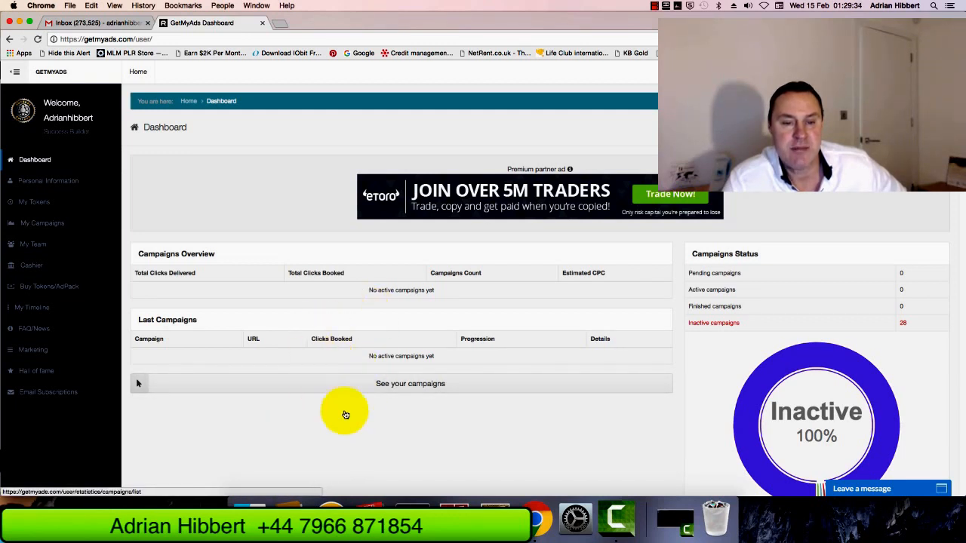
mouse_move(402, 356)
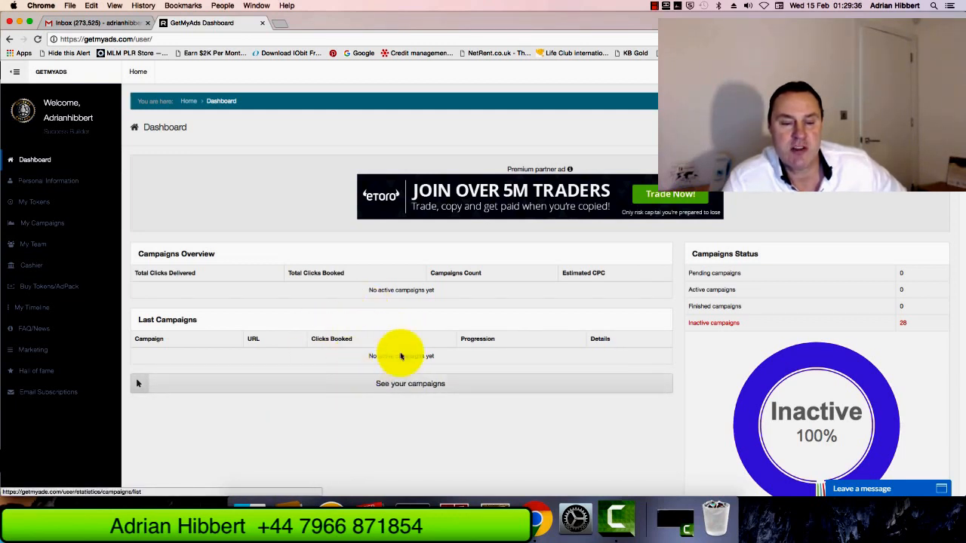
mouse_move(329, 387)
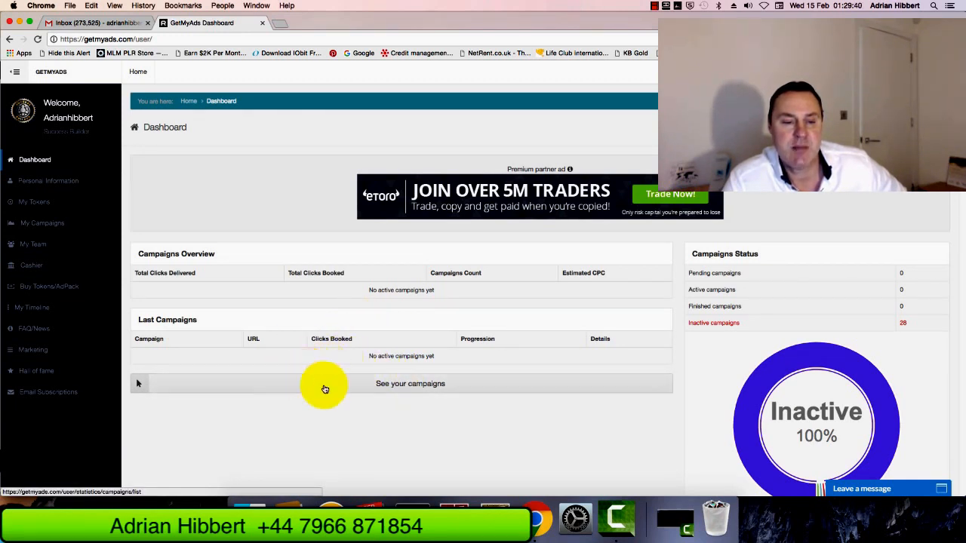
mouse_move(273, 344)
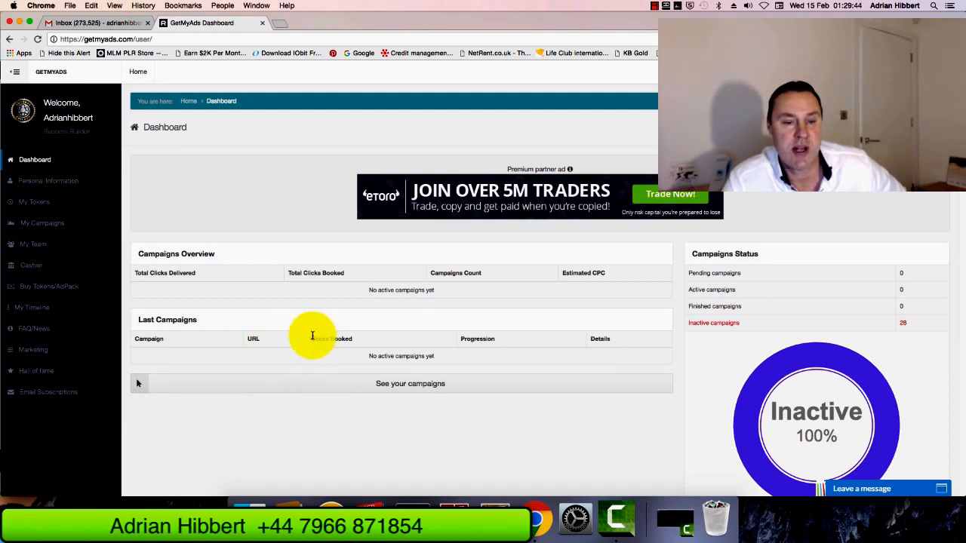
mouse_move(357, 330)
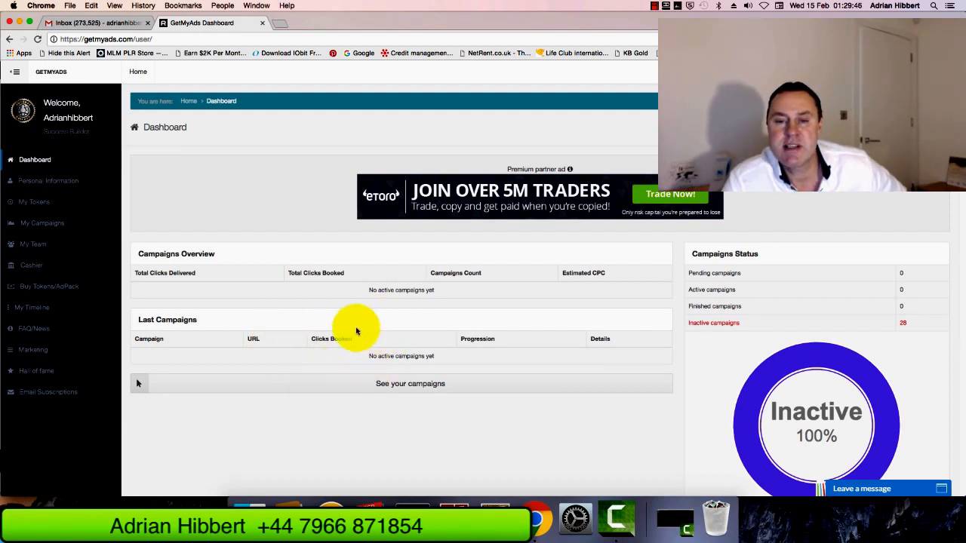
mouse_move(300, 334)
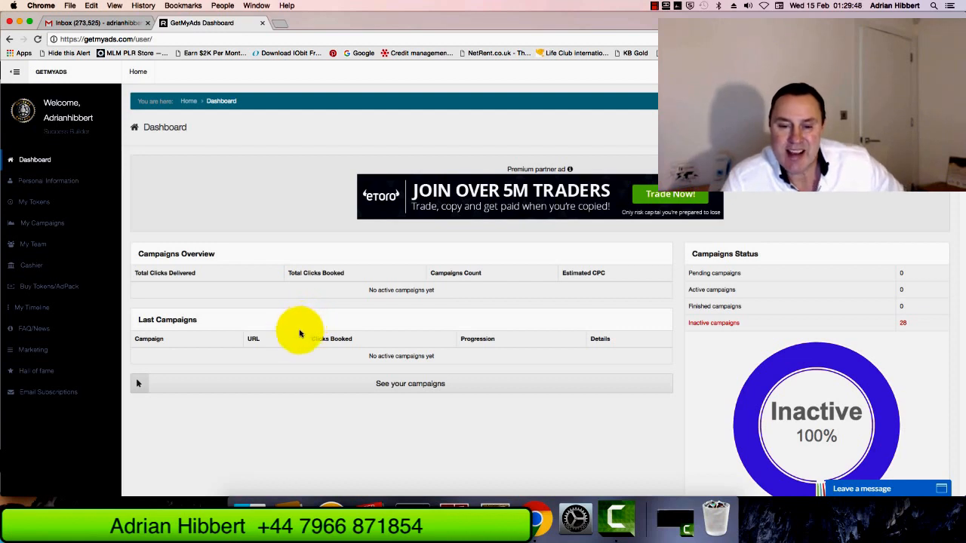
mouse_move(299, 346)
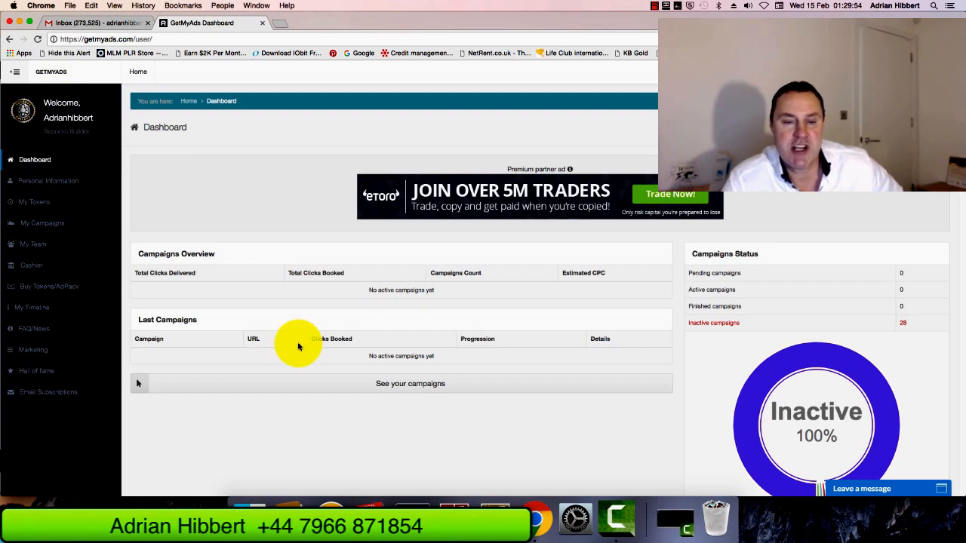
mouse_move(289, 348)
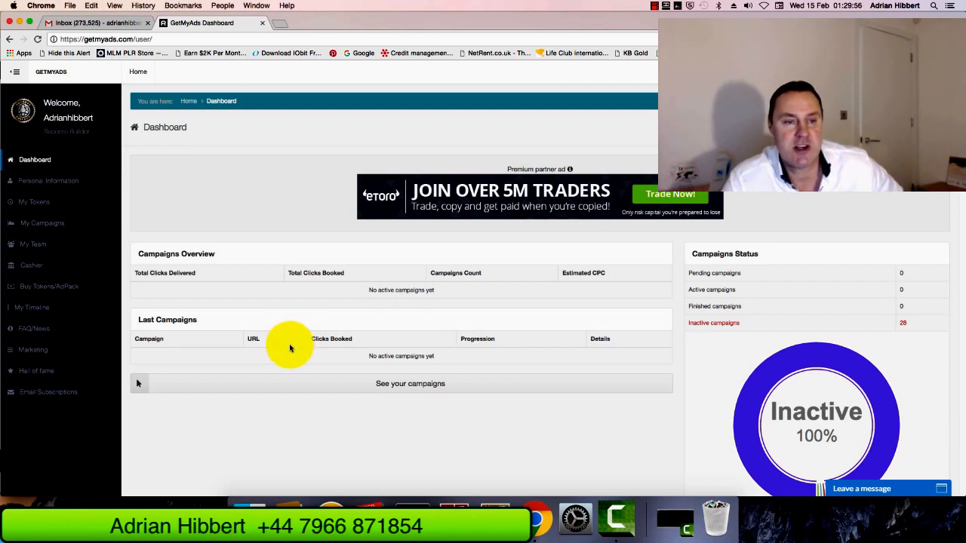
mouse_move(289, 337)
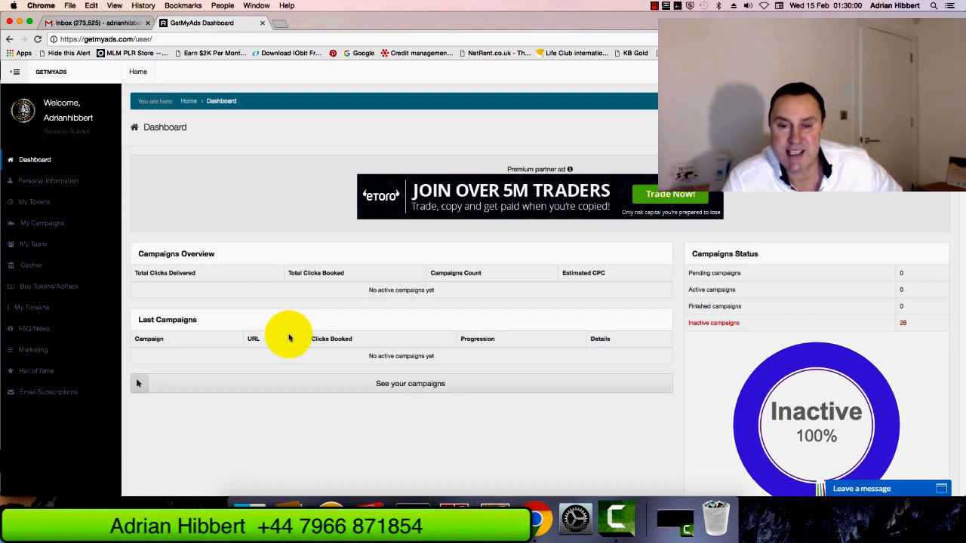
mouse_move(216, 181)
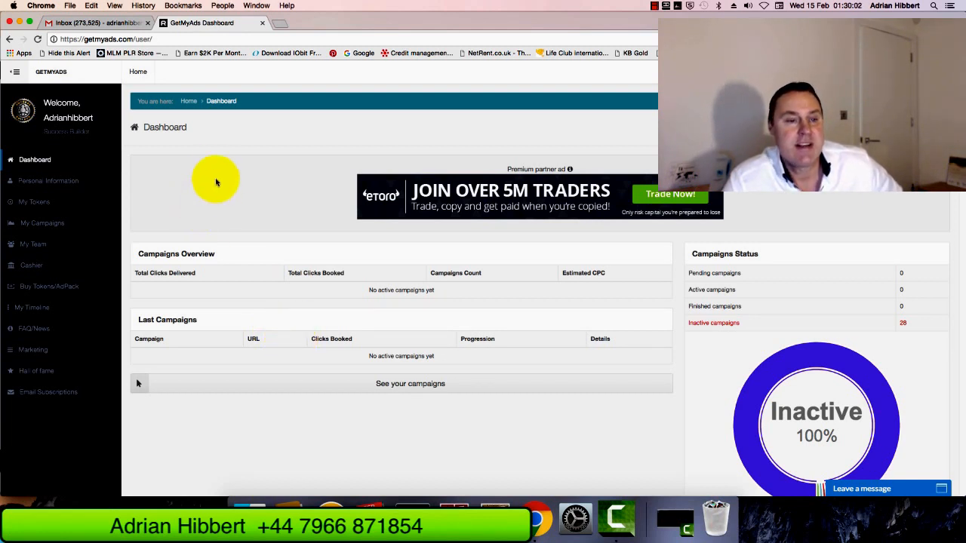
mouse_move(193, 147)
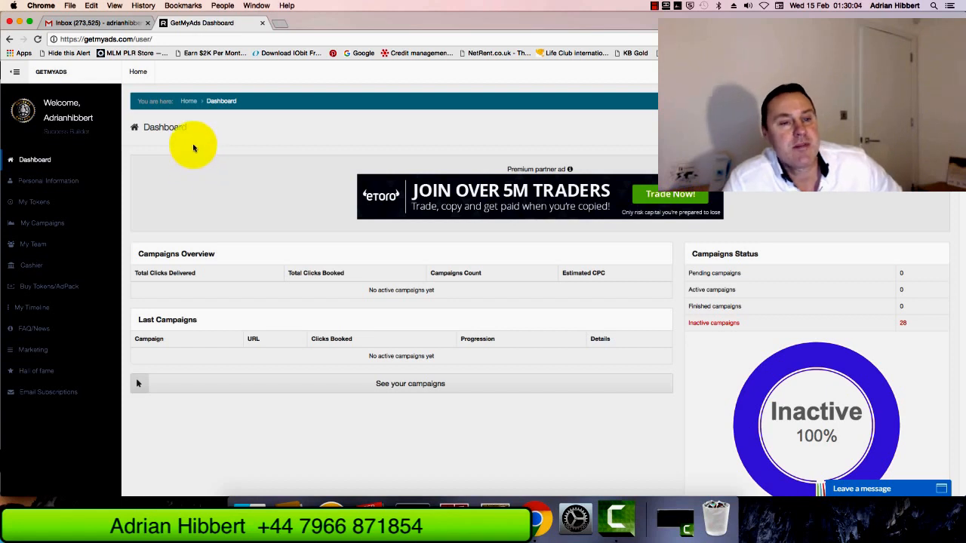
mouse_move(214, 189)
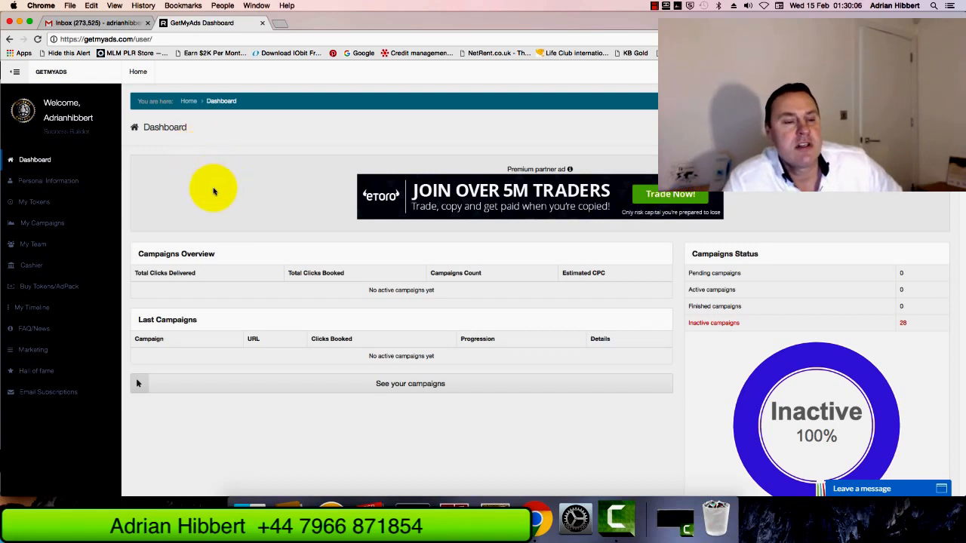
mouse_move(223, 222)
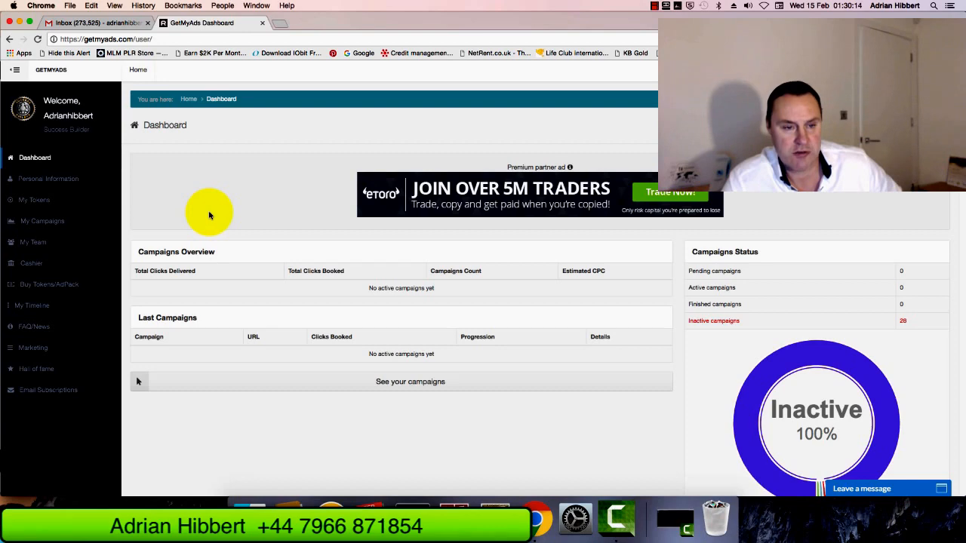
- Scroll down to the $22 balance tiles and the 2 Star Advertiser bonus panel
scroll(down, 3)
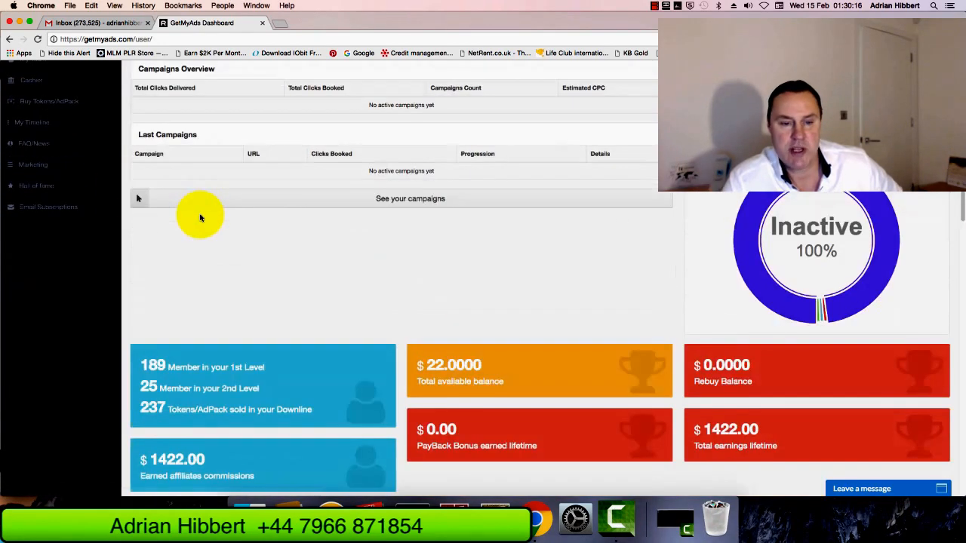
scroll(down, 3)
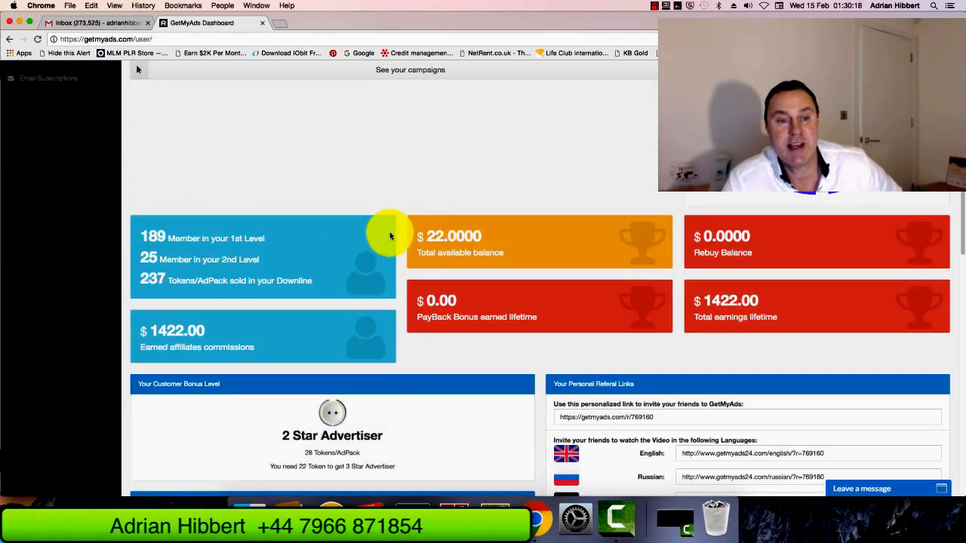
mouse_move(643, 108)
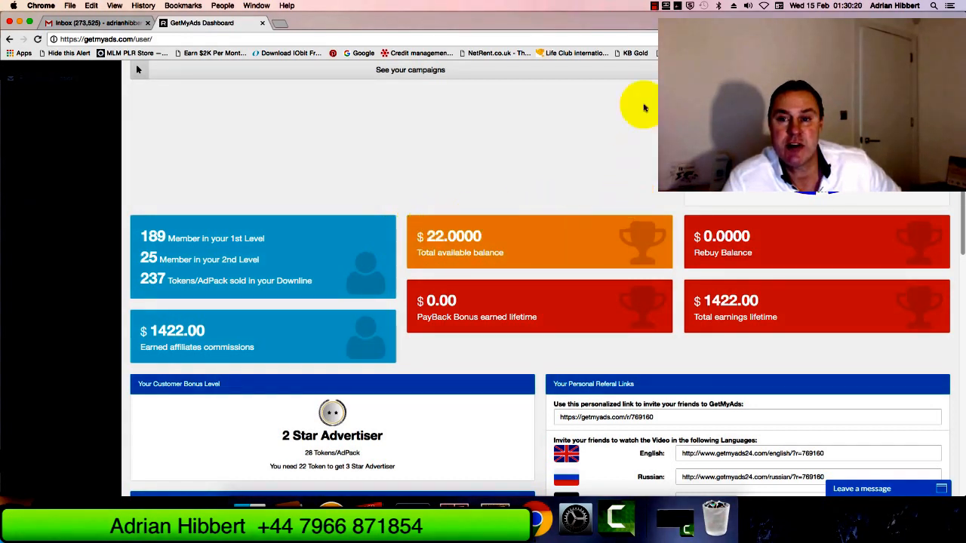
mouse_move(652, 64)
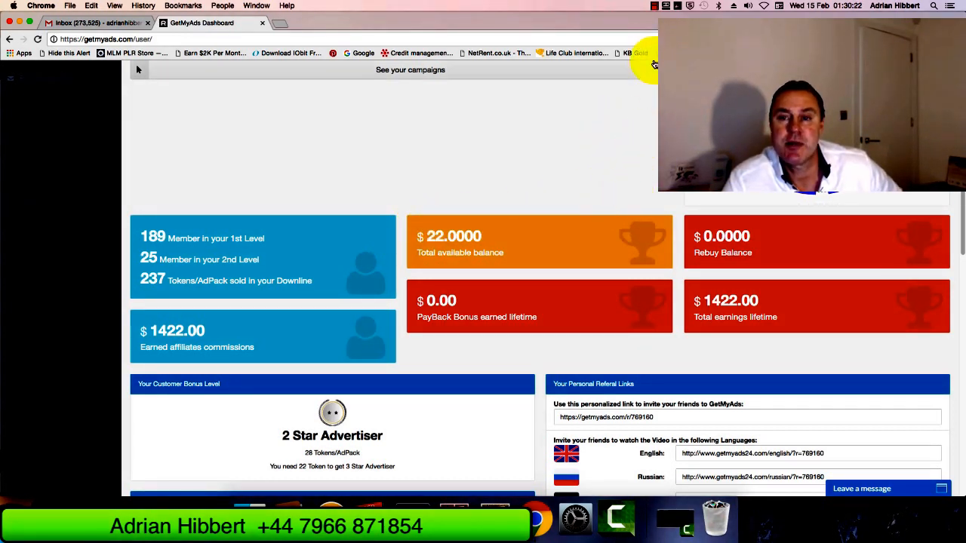